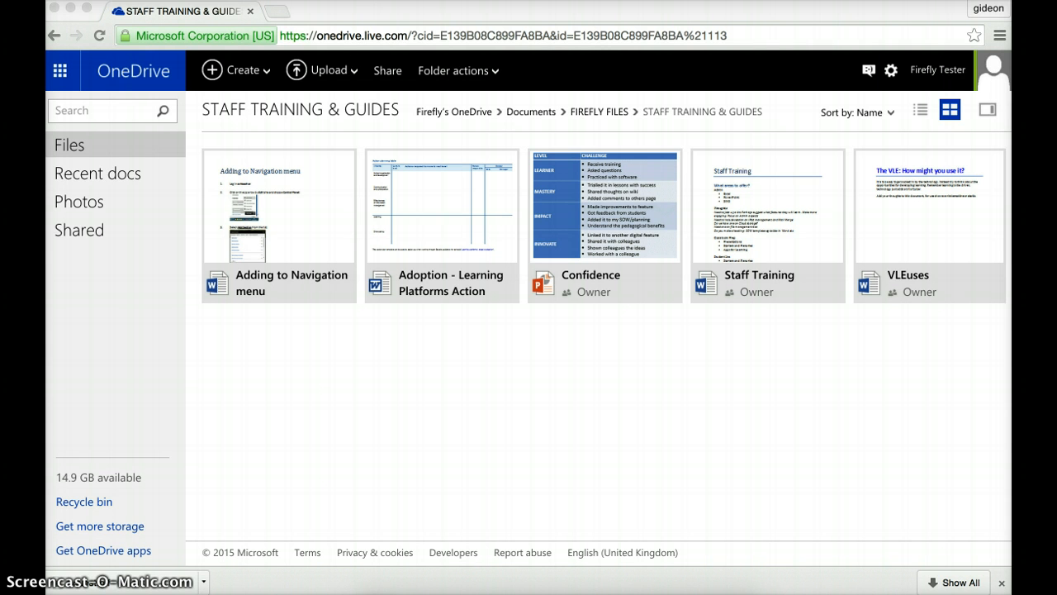
mouse_move(871, 365)
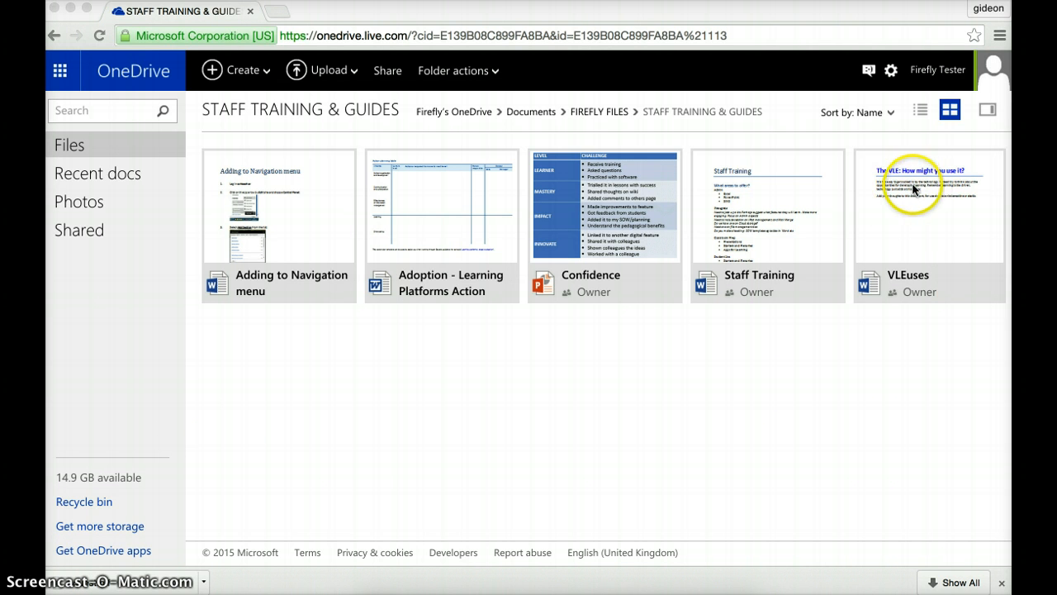
mouse_move(870, 196)
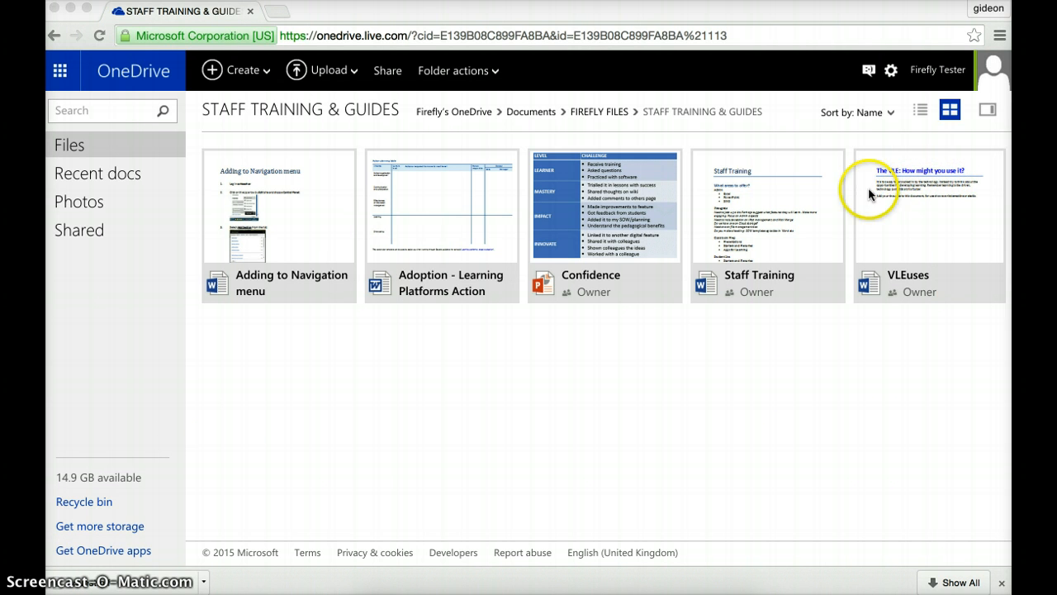
mouse_move(896, 221)
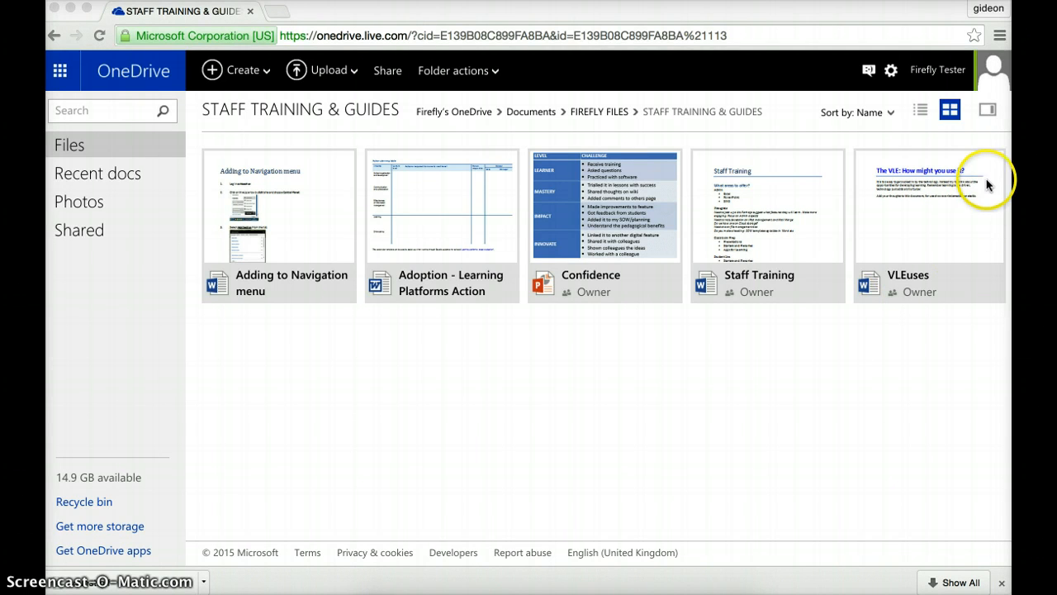
mouse_move(925, 334)
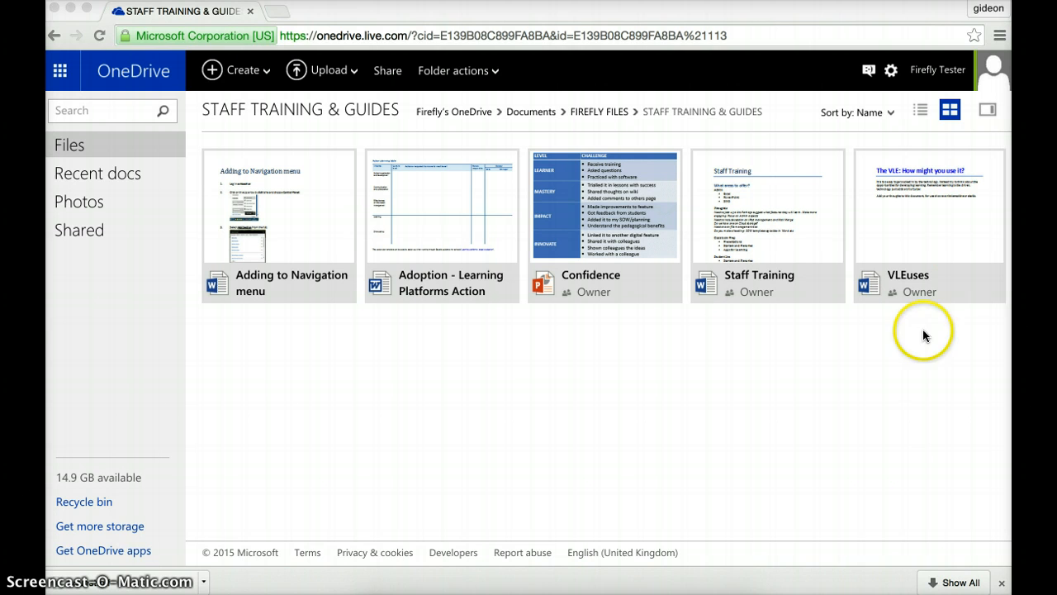
mouse_move(991, 171)
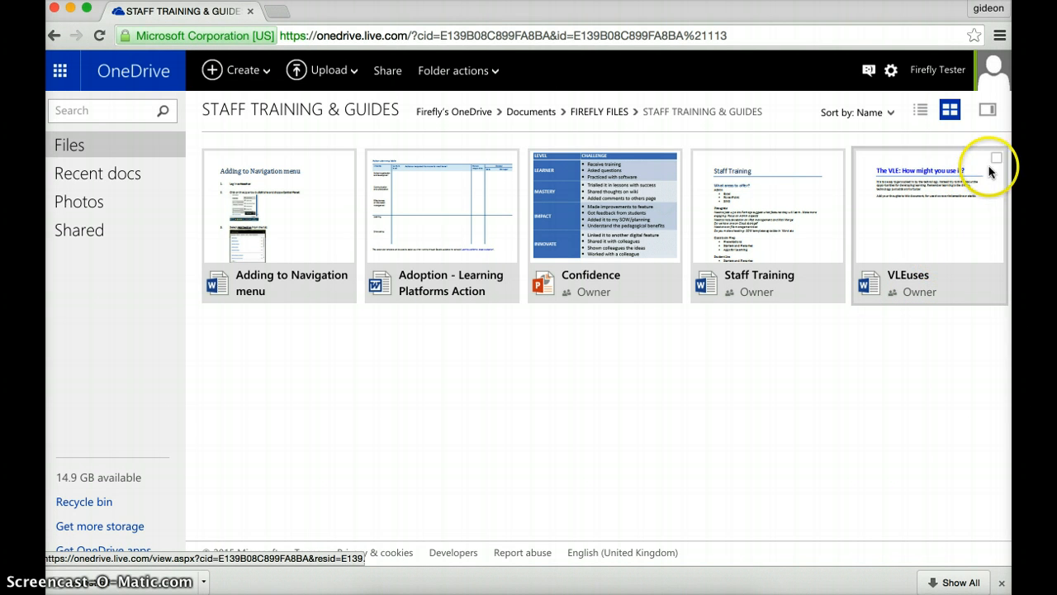
Generate an Edit link for VLEuses.docx, then shorten it and copy the short link
click(996, 158)
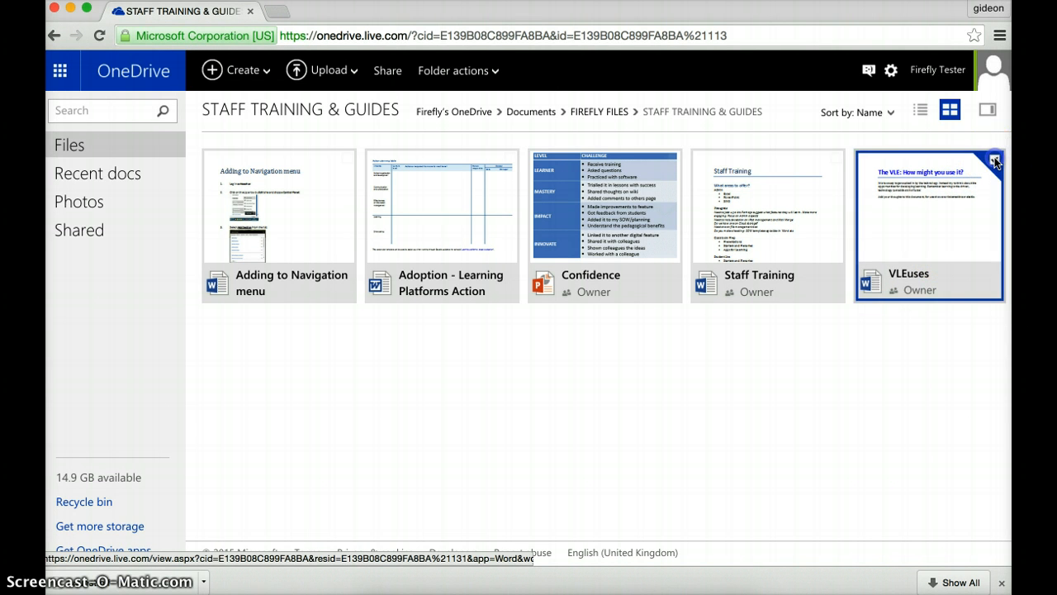
click(995, 159)
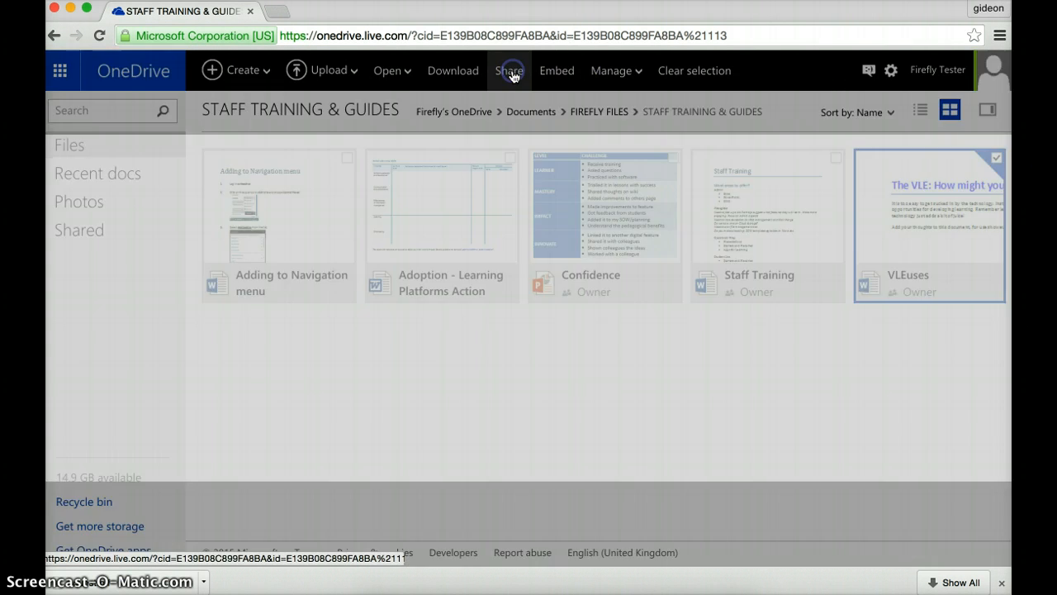
click(509, 71)
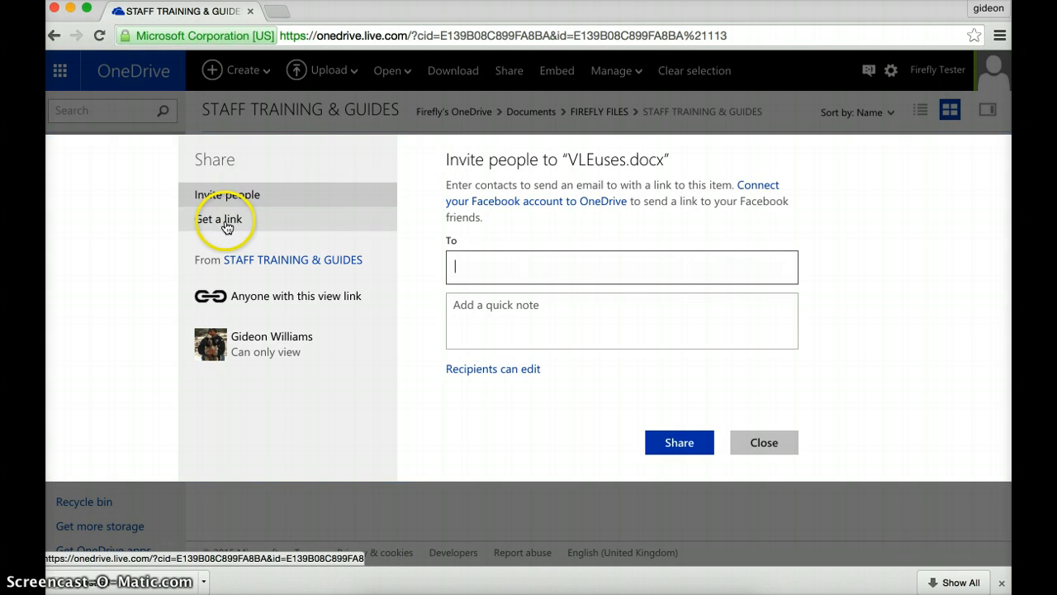
click(217, 219)
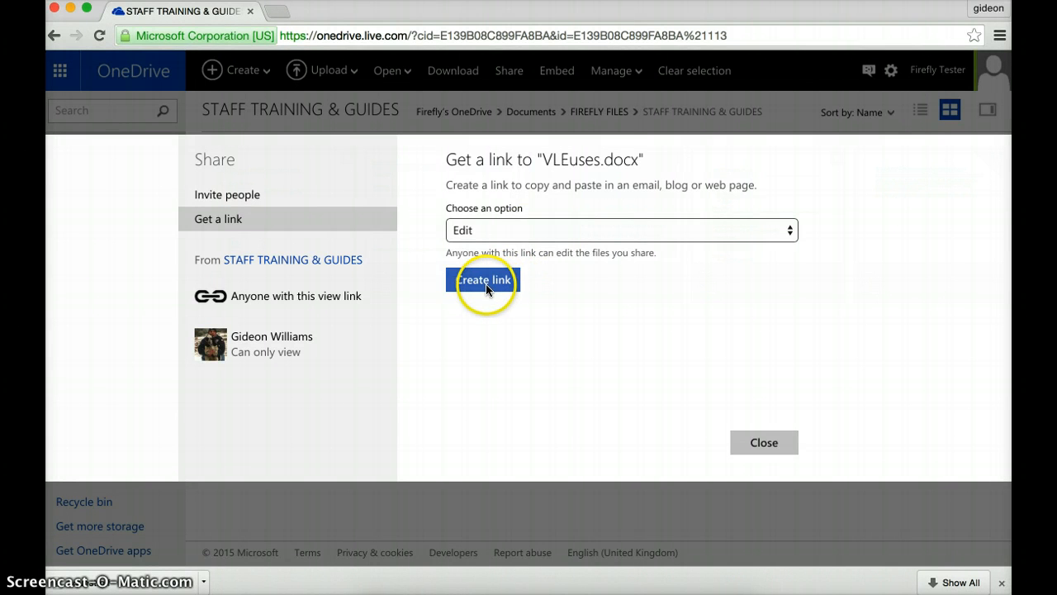
click(482, 279)
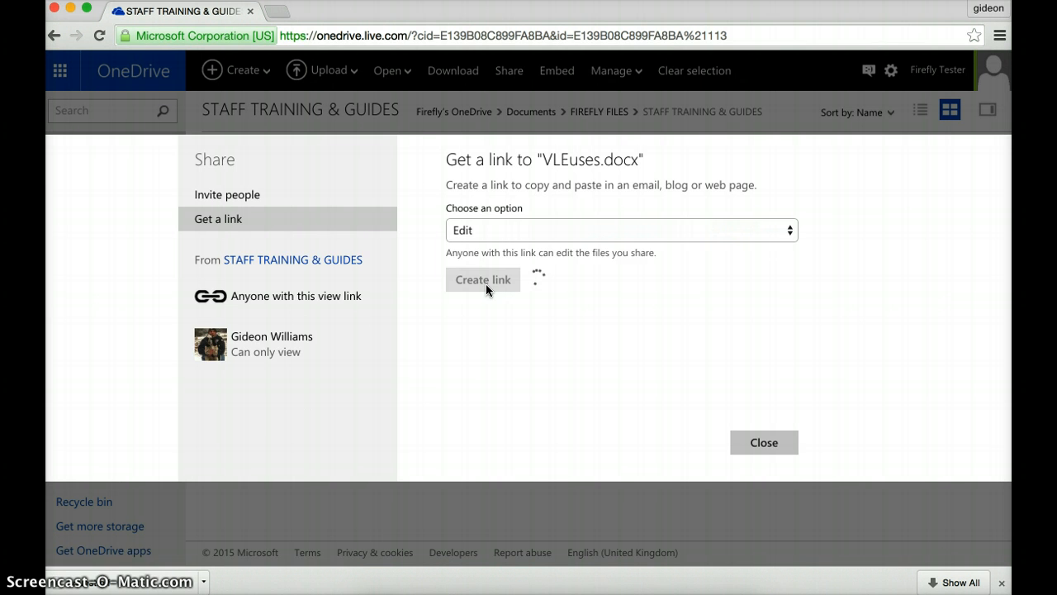
click(482, 279)
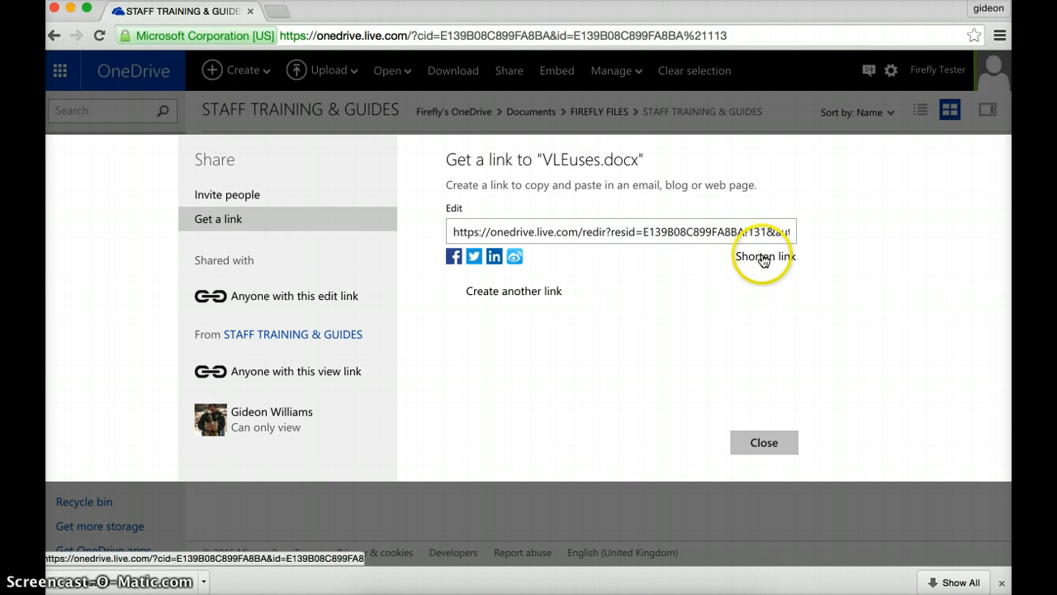
click(763, 256)
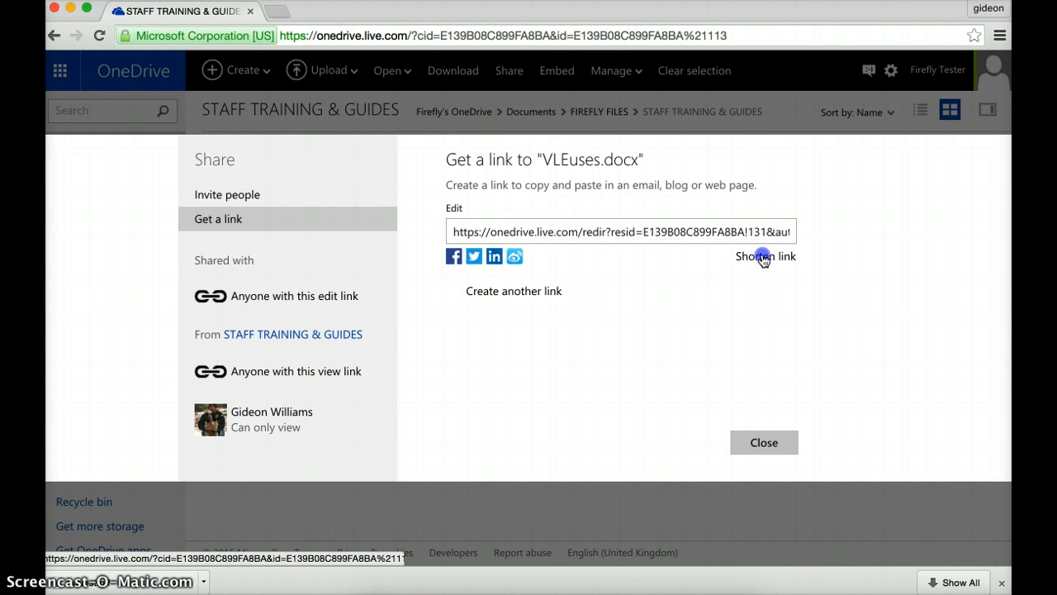
click(764, 256)
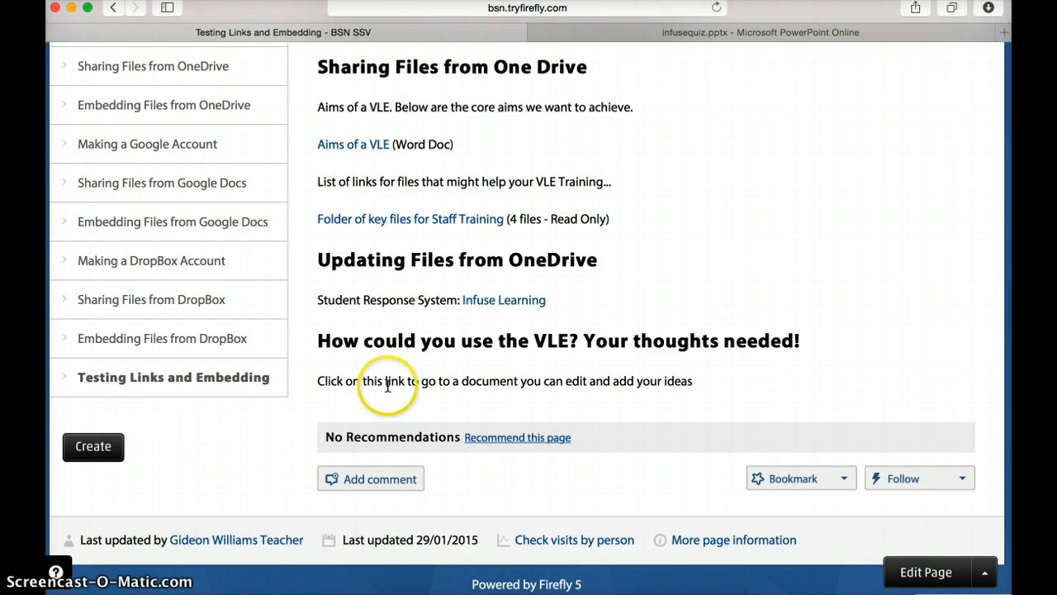
mouse_move(595, 381)
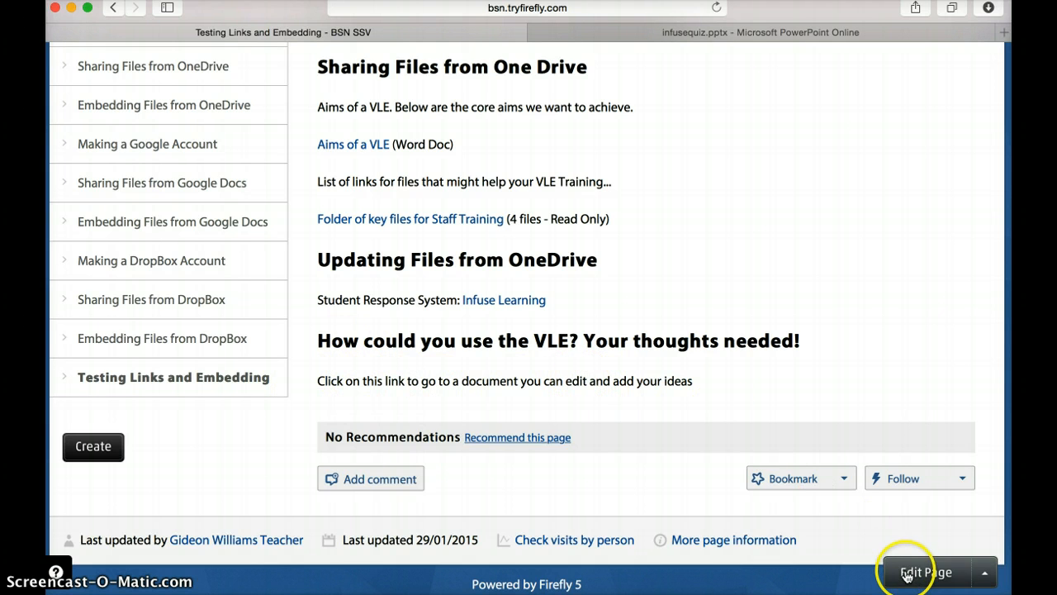
Link the invitation sentence to the 1drv.ms URL, opening in a new window, and save the page
click(924, 571)
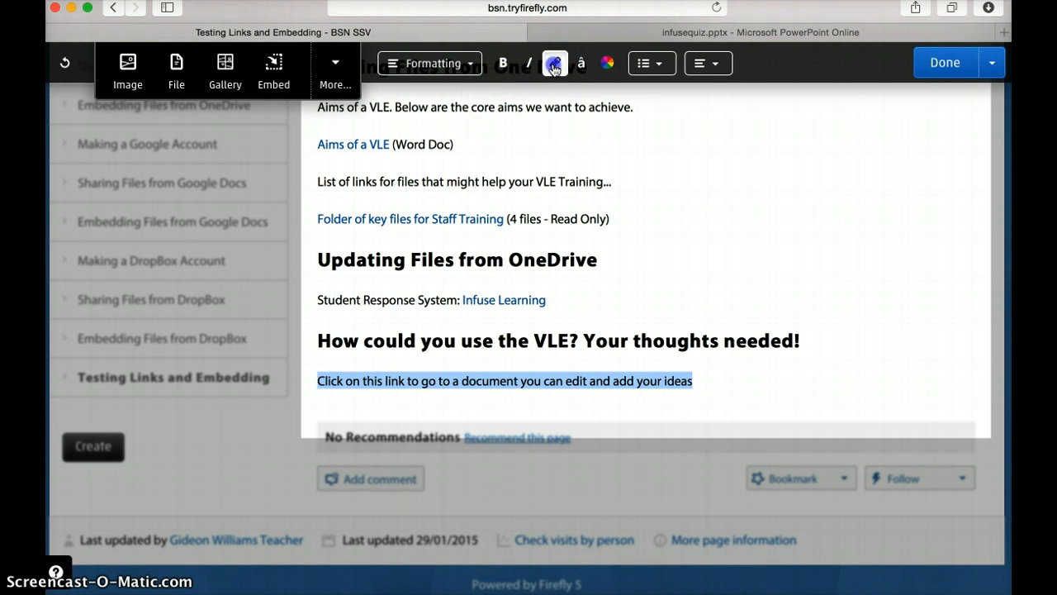
click(554, 63)
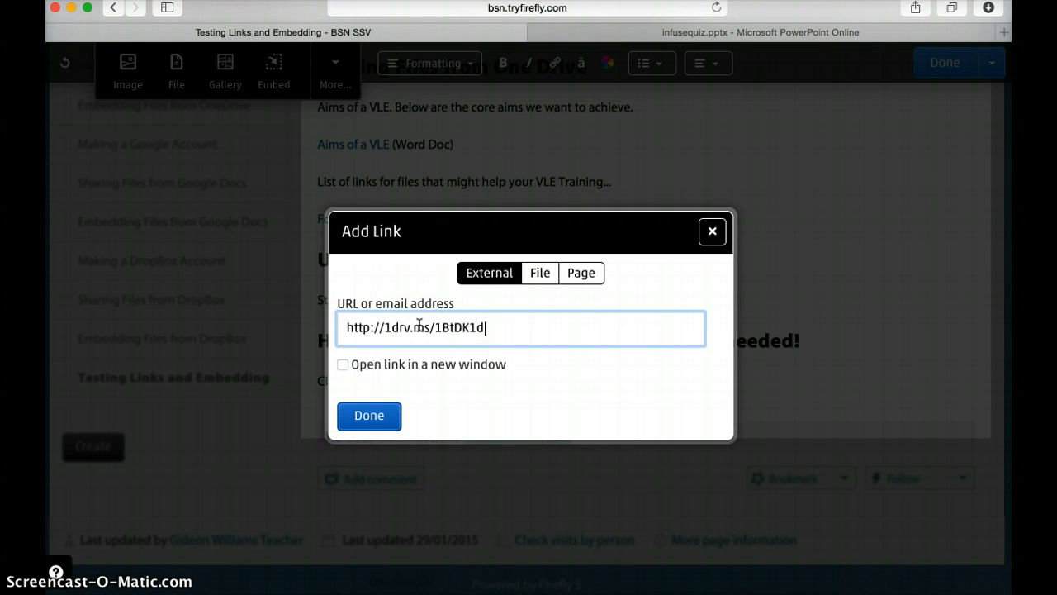
click(342, 365)
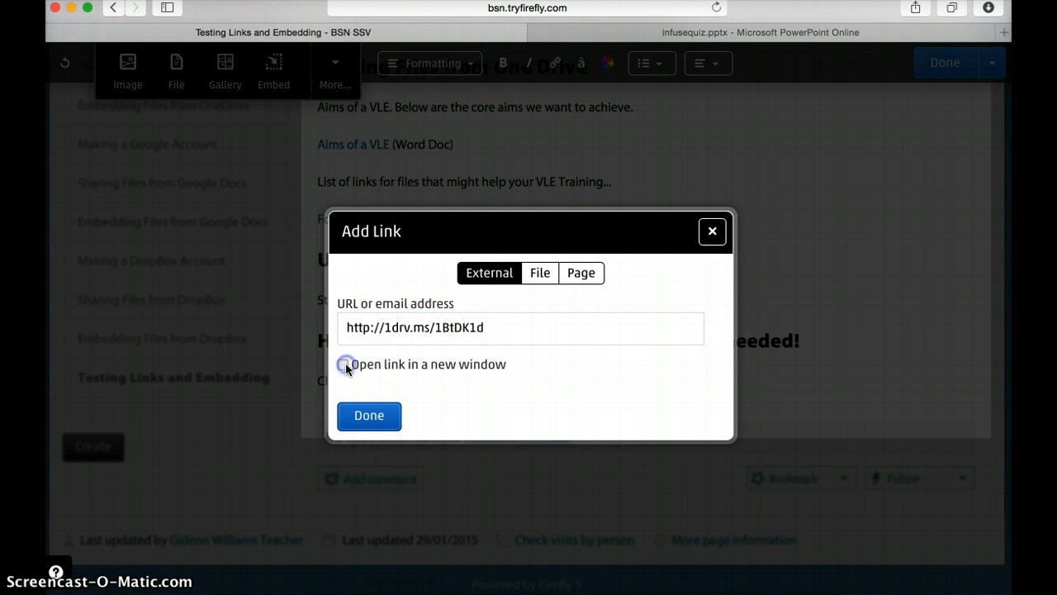
click(343, 364)
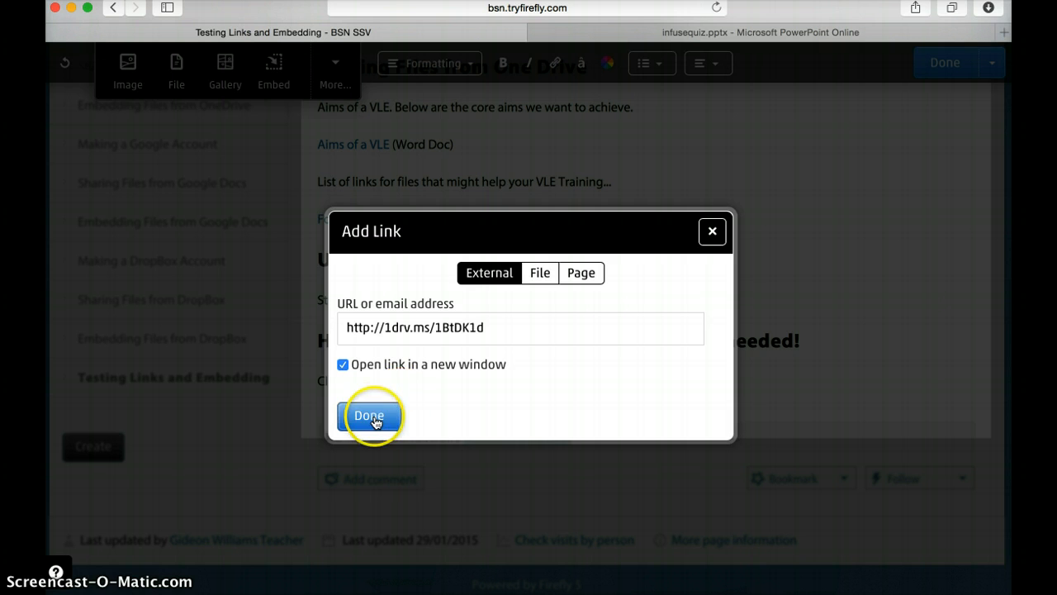
click(369, 414)
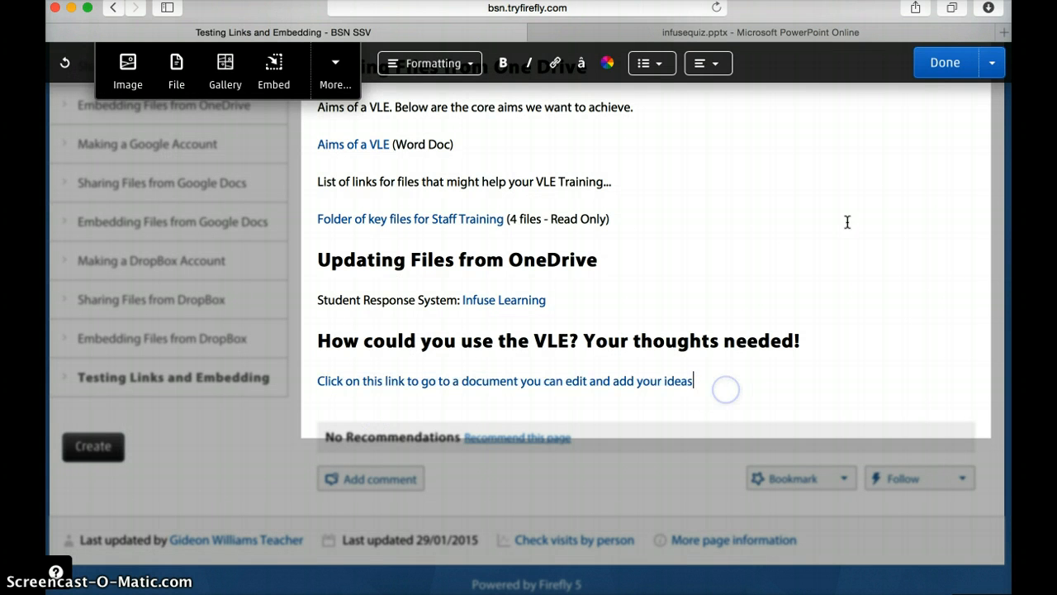
click(943, 62)
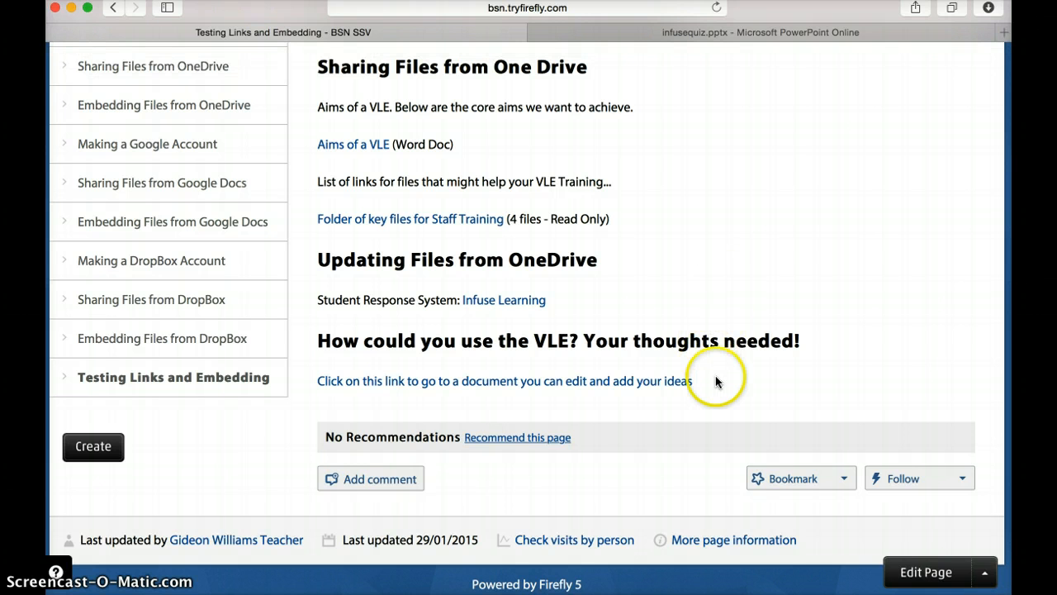
mouse_move(683, 388)
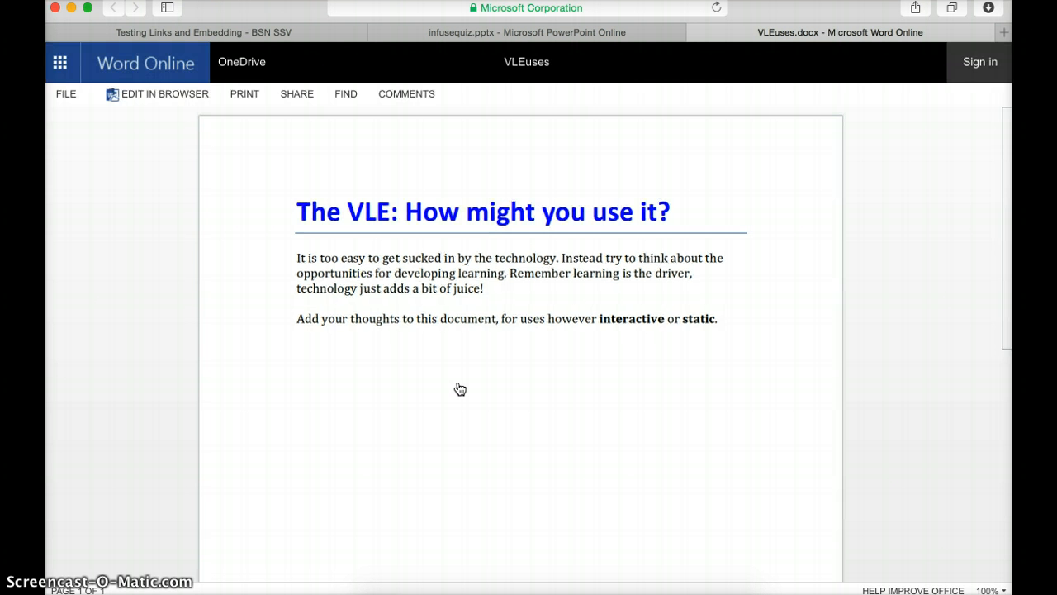
mouse_move(966, 89)
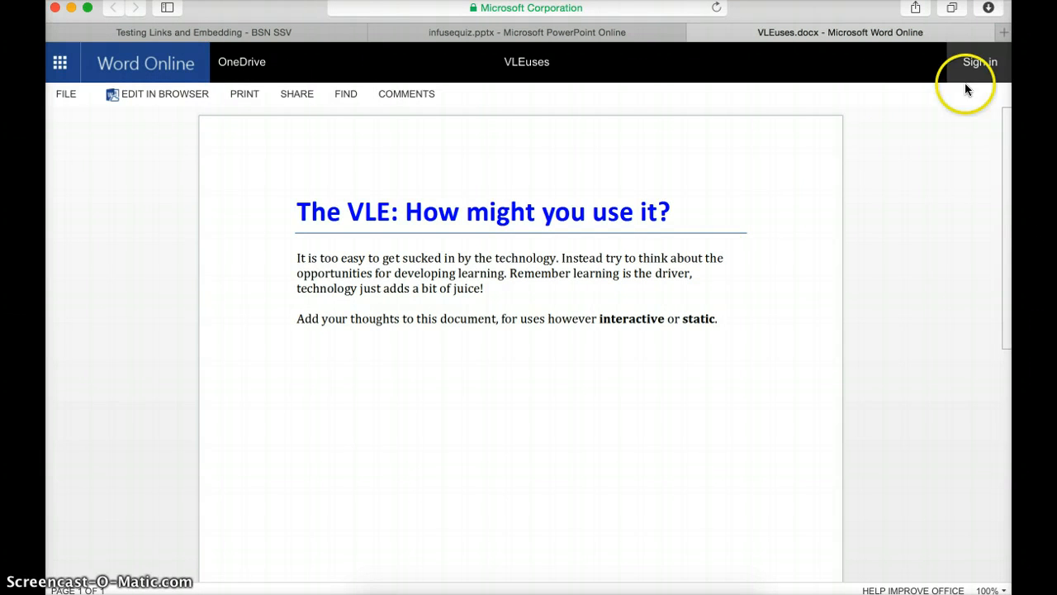
mouse_move(980, 66)
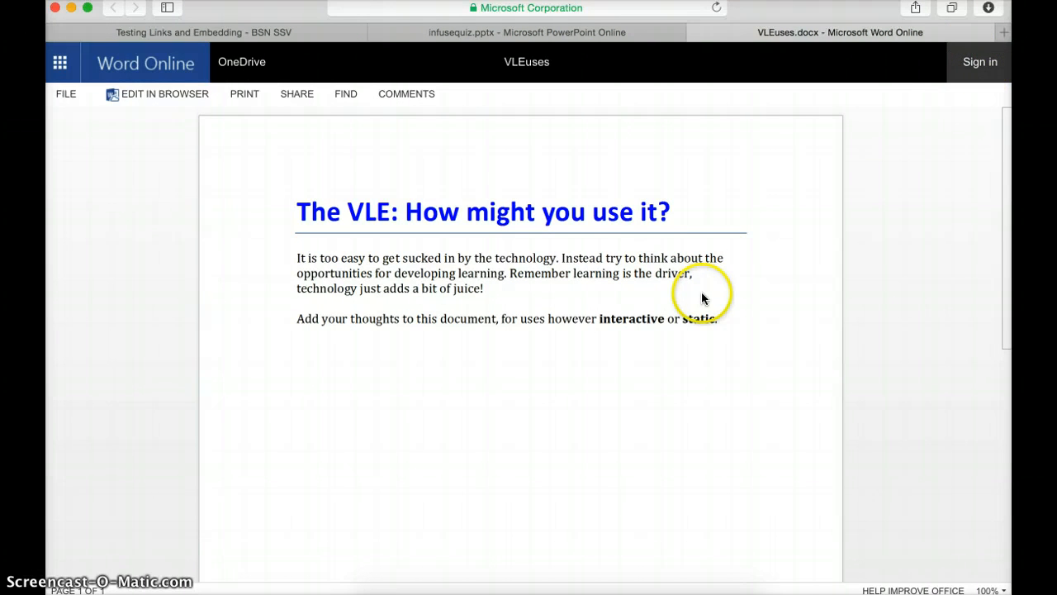
mouse_move(818, 242)
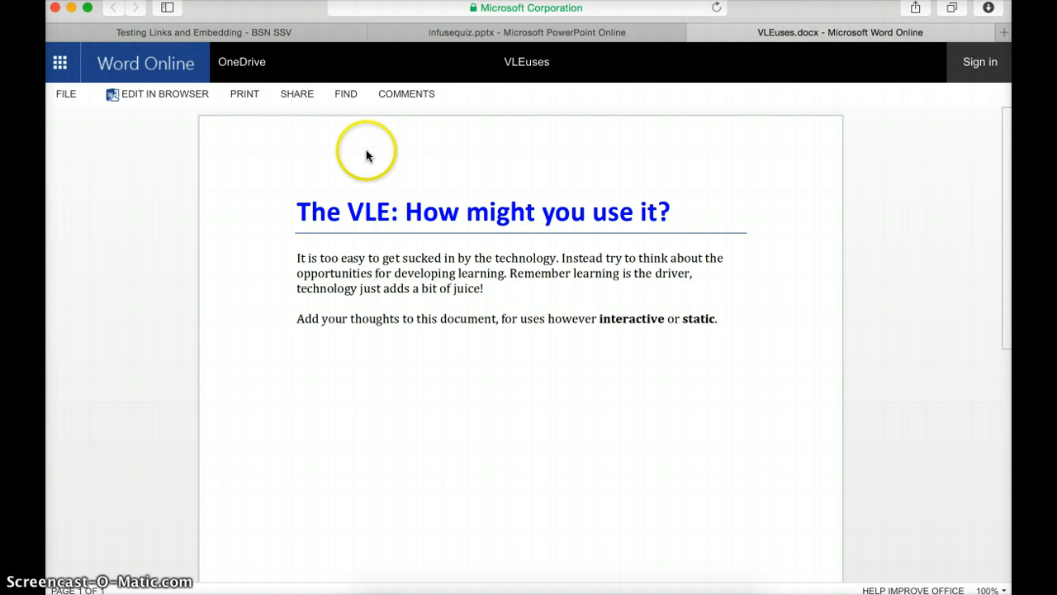
mouse_move(165, 93)
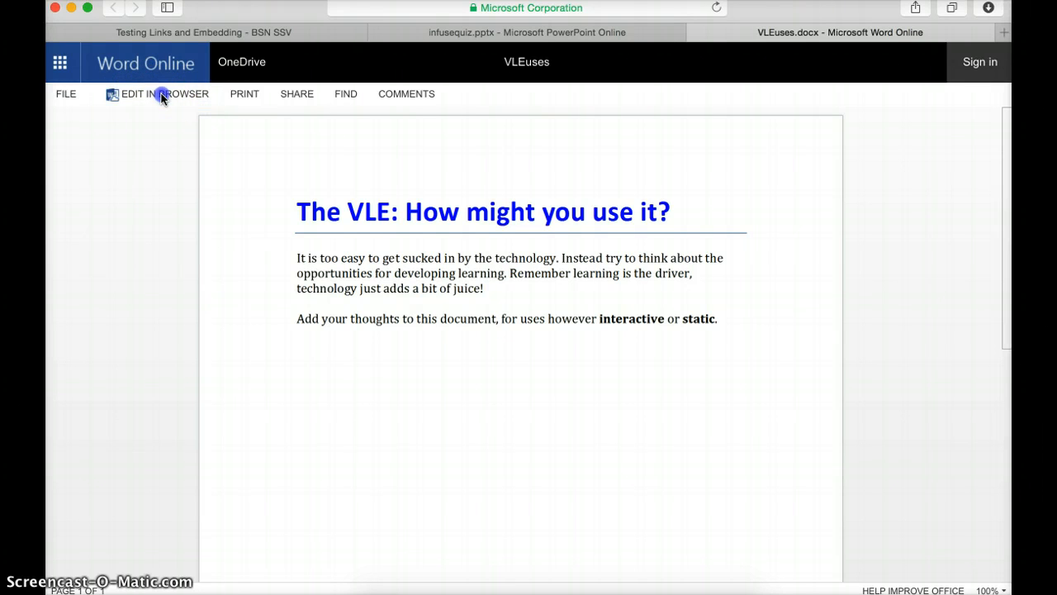
On a new line, type 'SCIENCE: Online Demonstrations made by taking videos or adding YouTube'
click(165, 94)
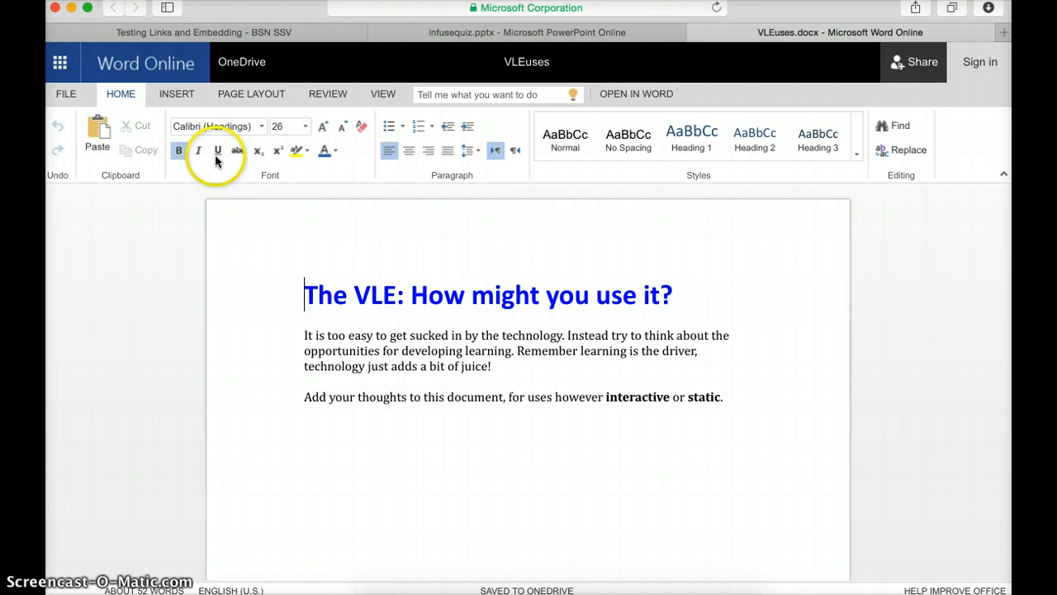
mouse_move(363, 444)
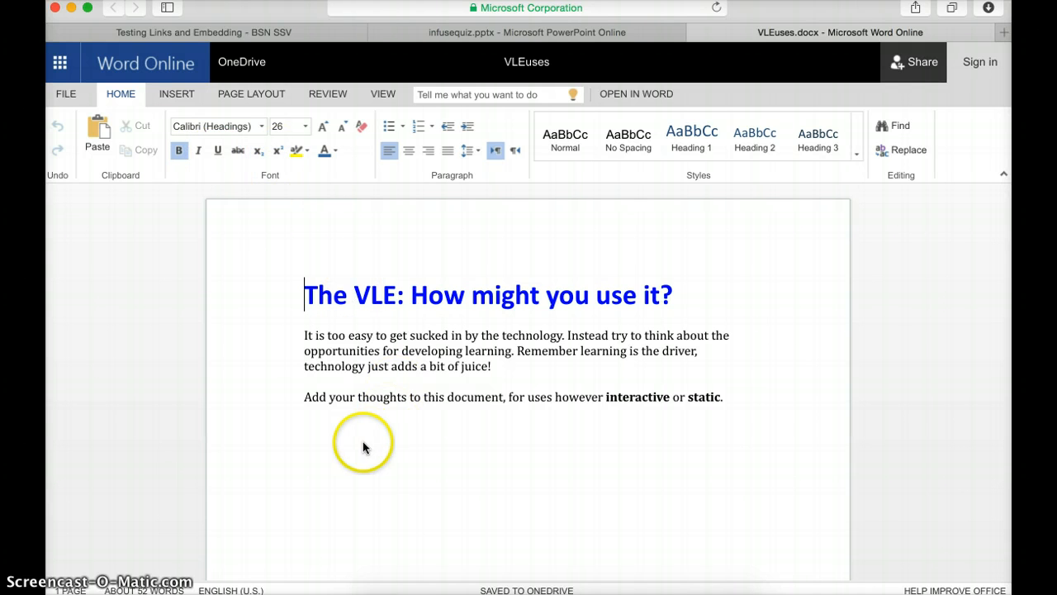
click(728, 398)
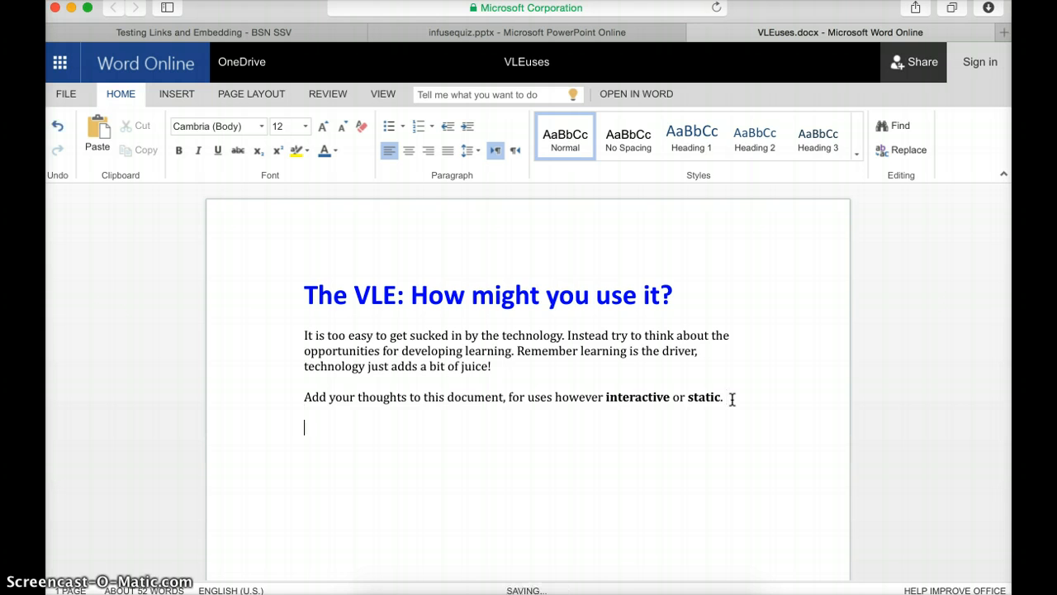
text(SCIENCE)
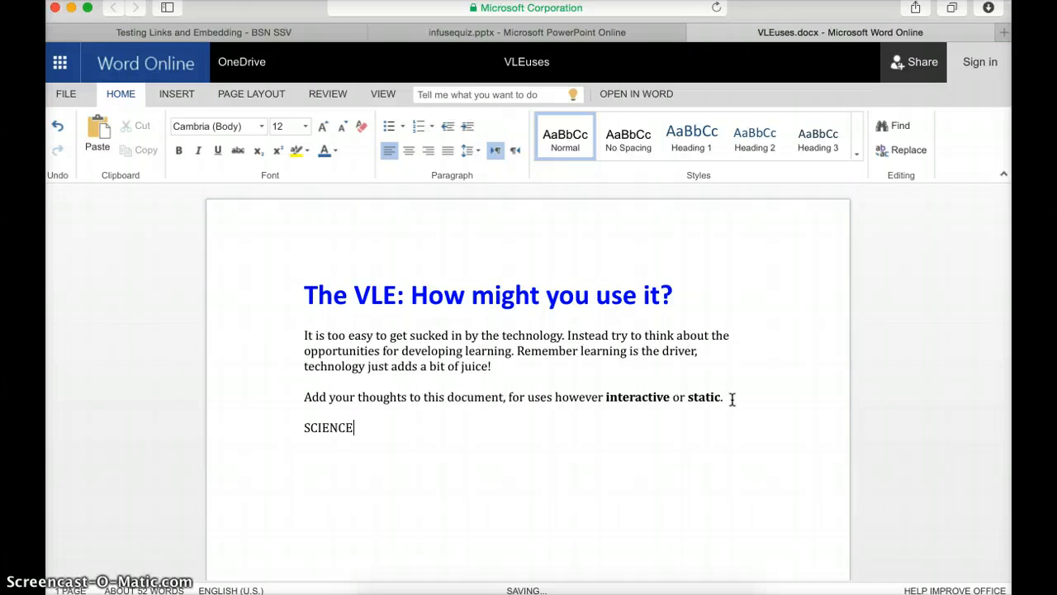
text(: O)
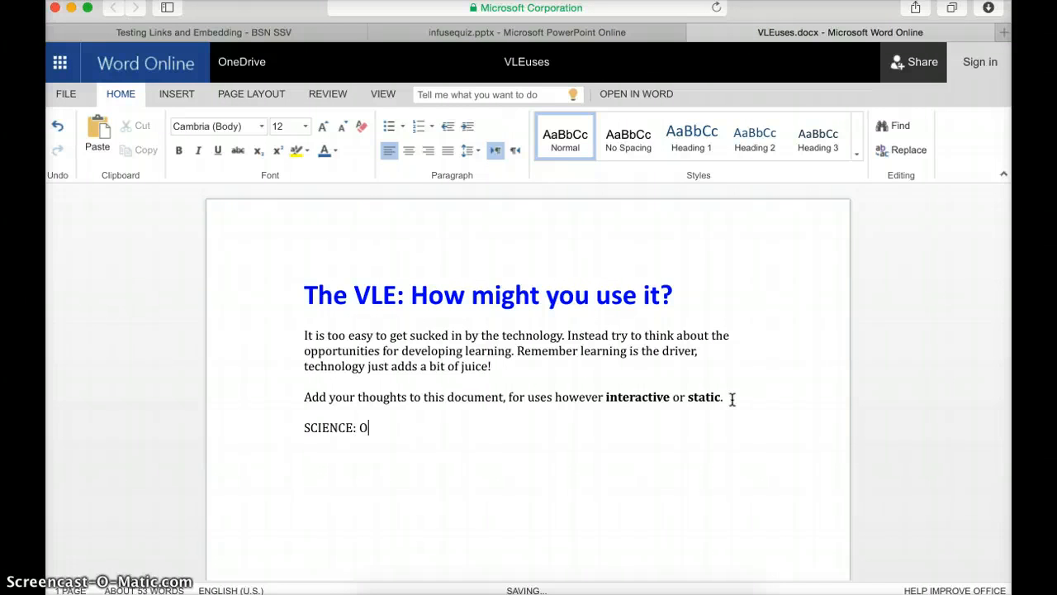
text(nline De)
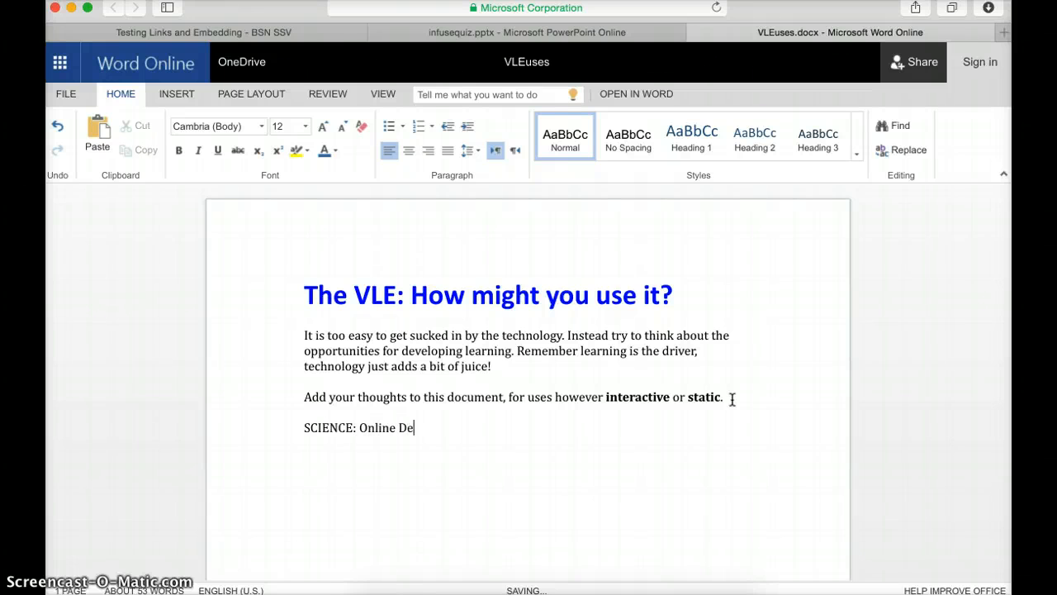
text(mosn)
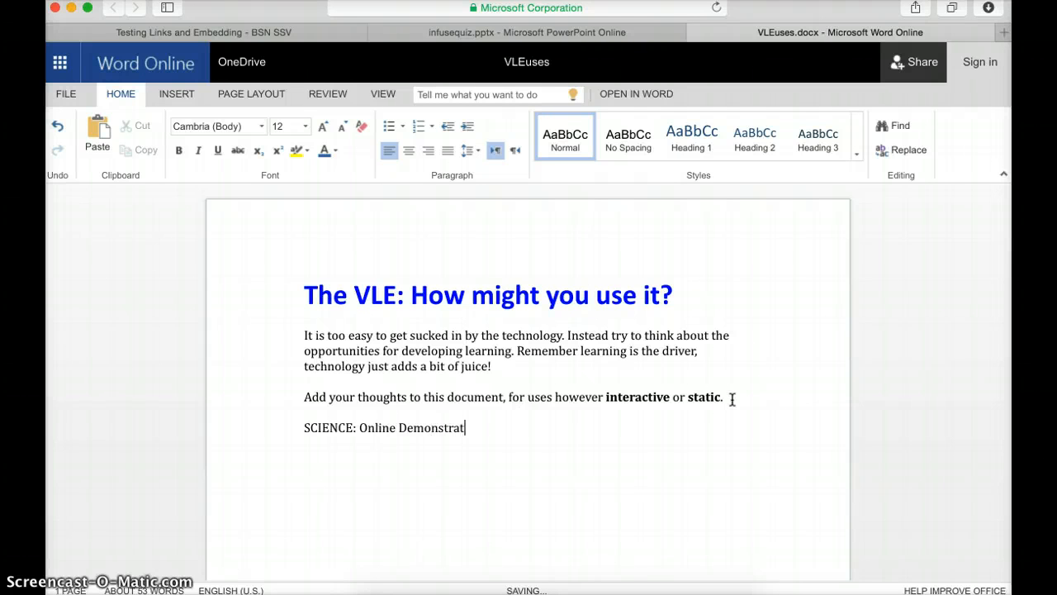
text(ions made)
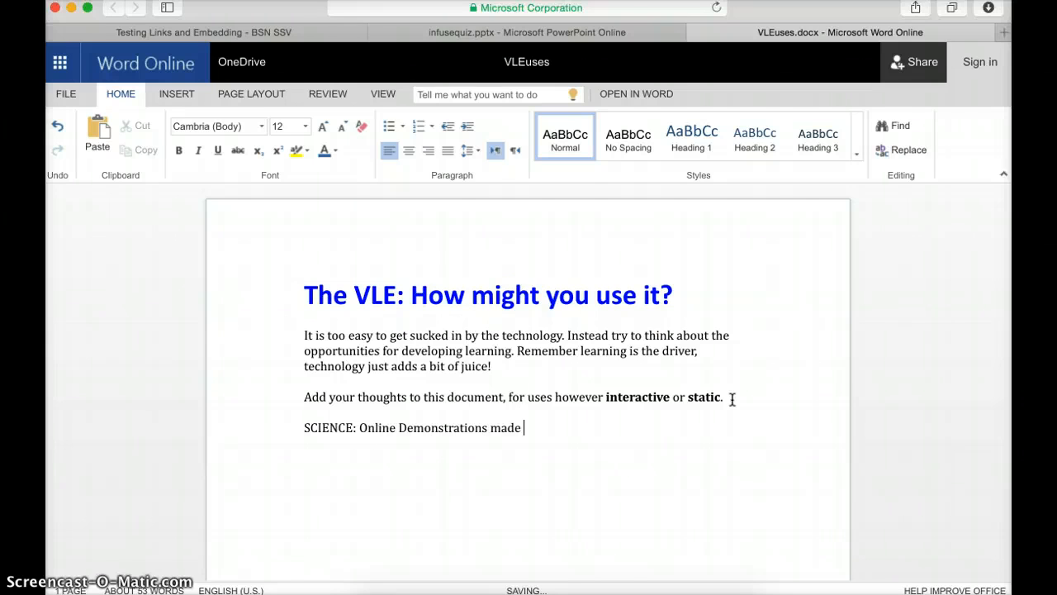
text(by taking vi)
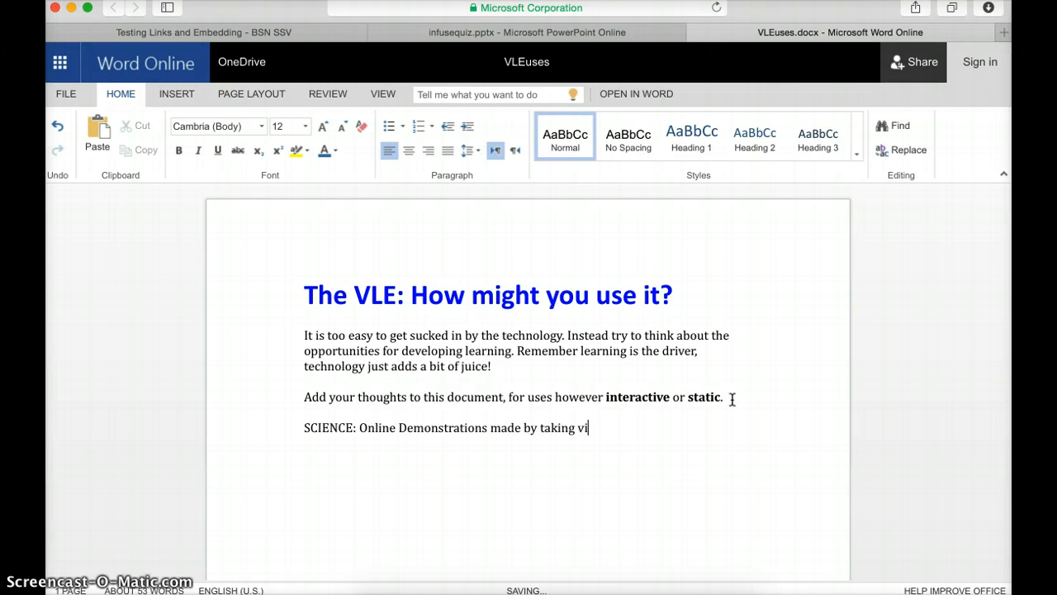
text(deos or)
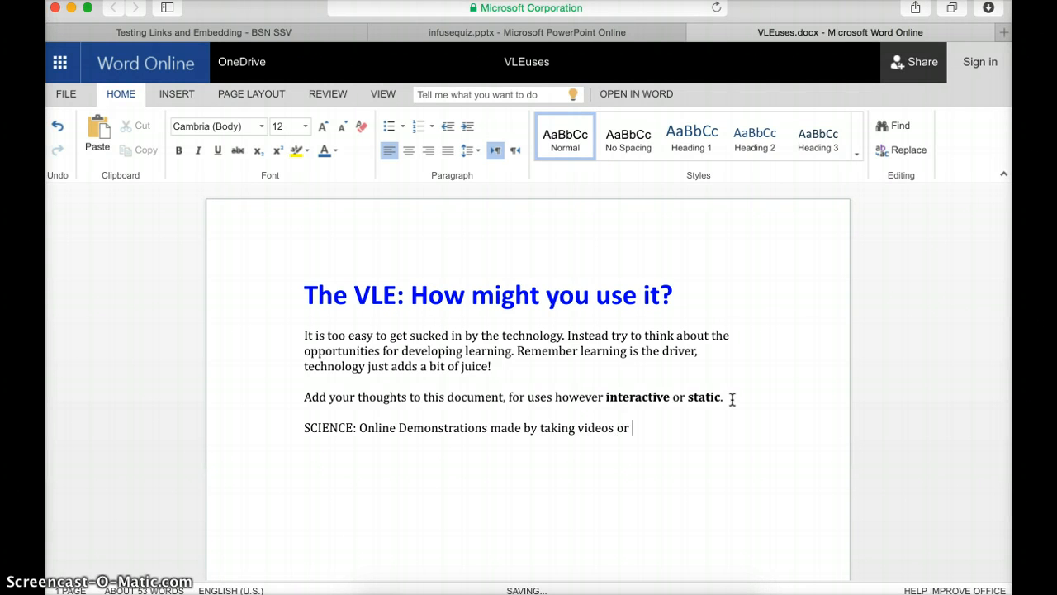
text(adding)
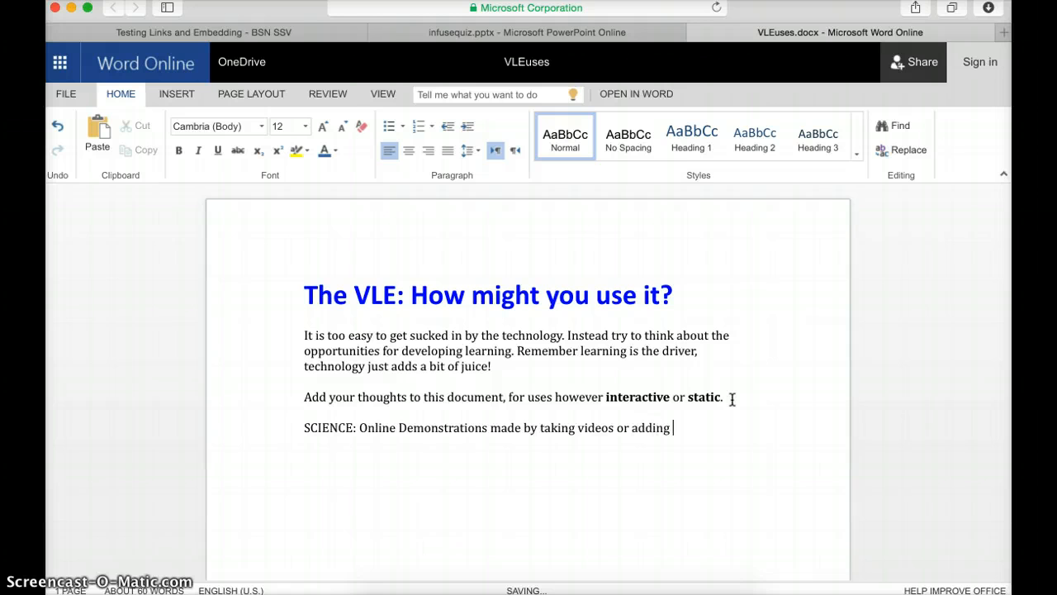
text(YouTub)
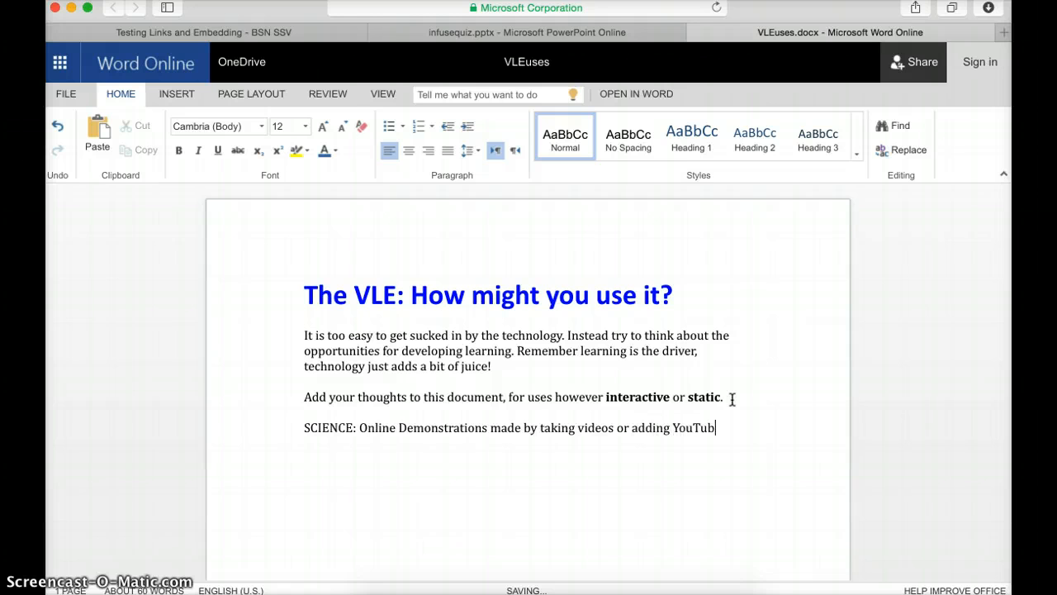
Add 'We could also put questions to answer below the video using the Quiz feature'
text(. We could also)
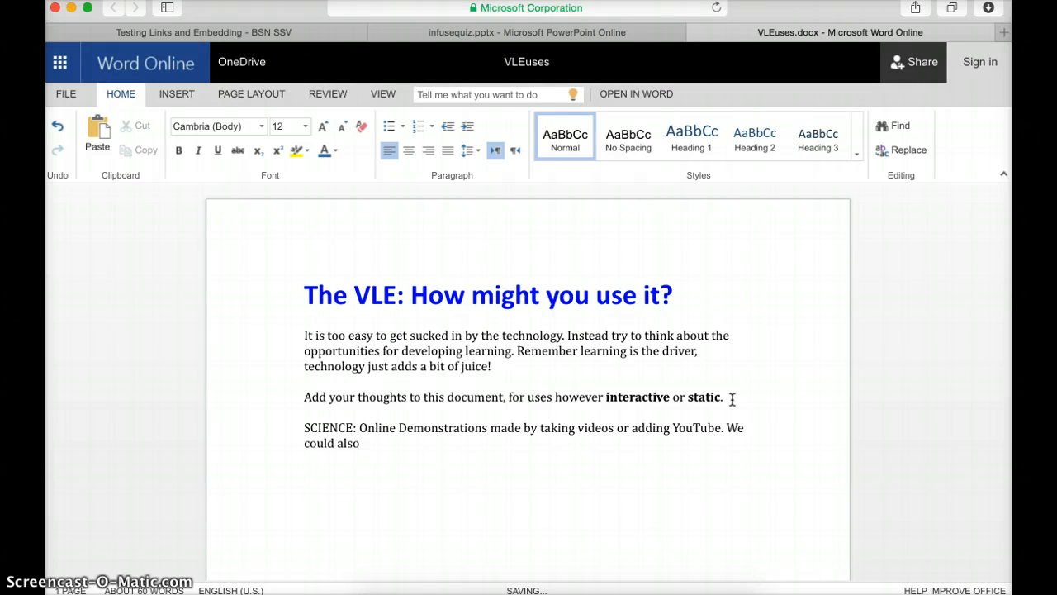
text(put q)
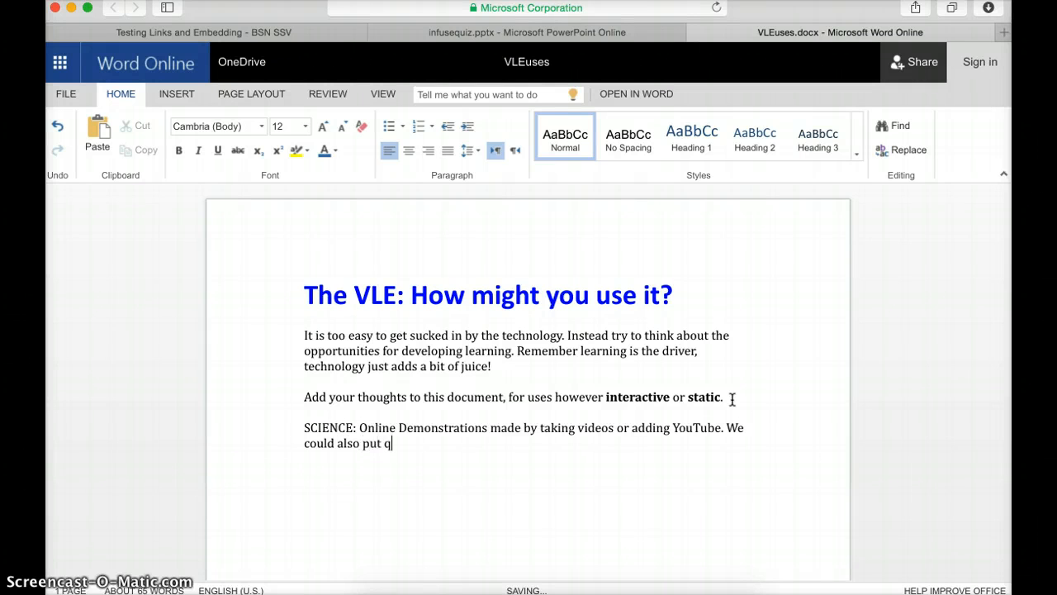
text(uestions)
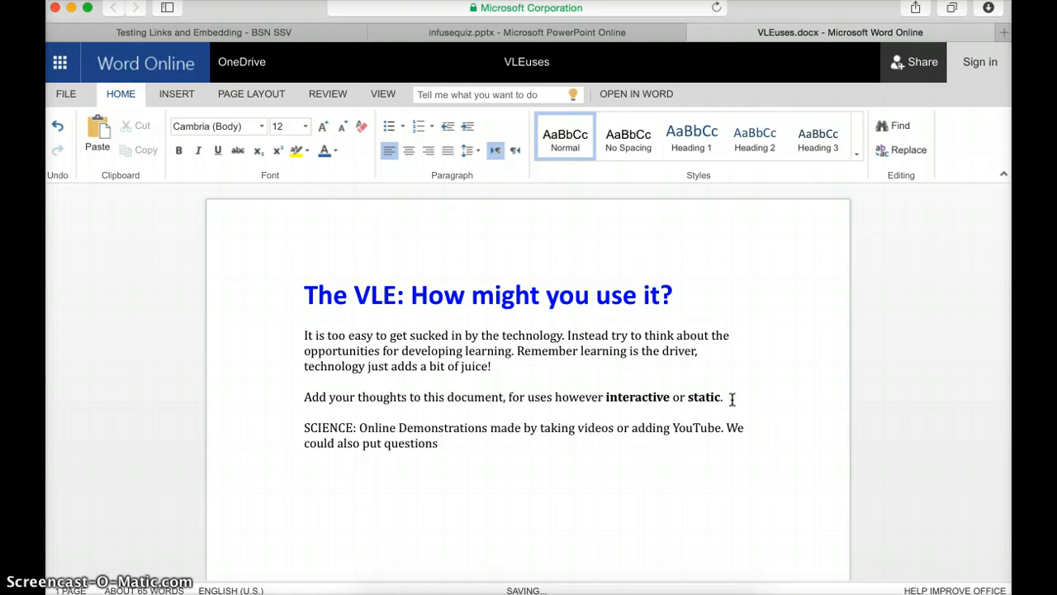
text(to answer)
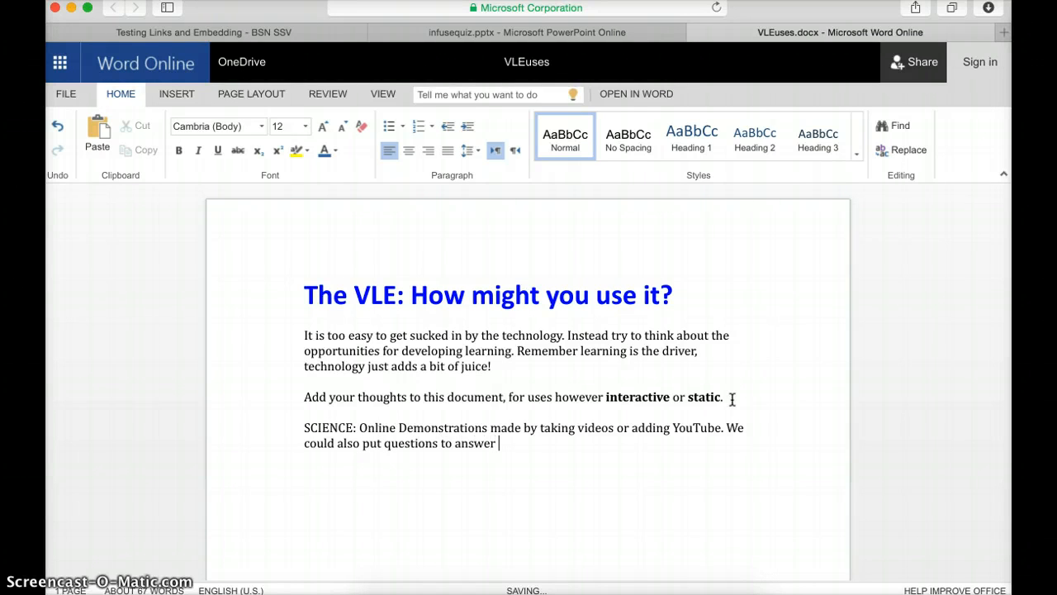
text(below)
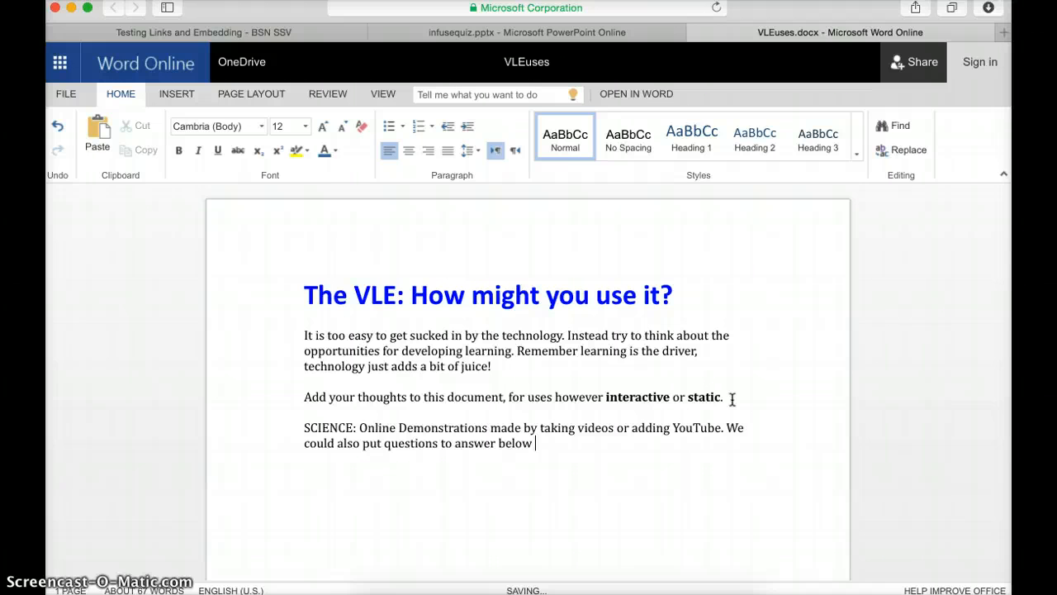
text(the YouTube)
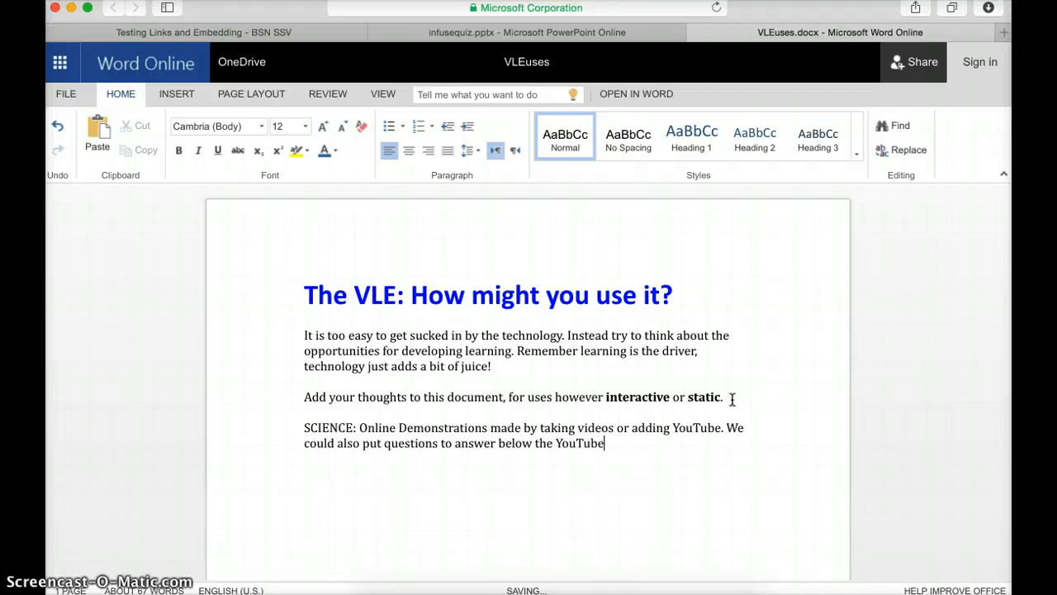
key(Backspace)
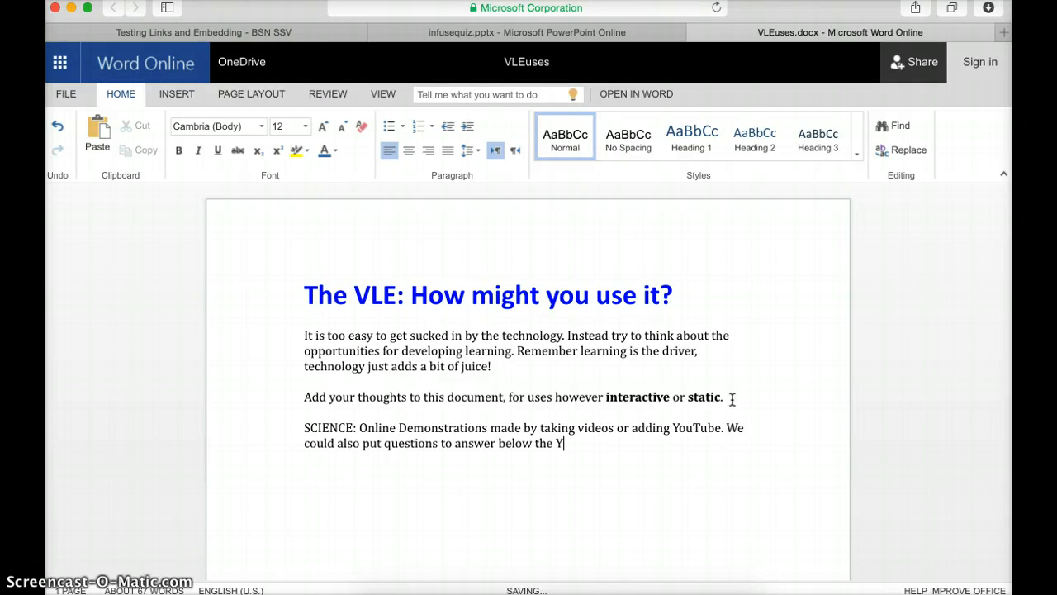
text(video using)
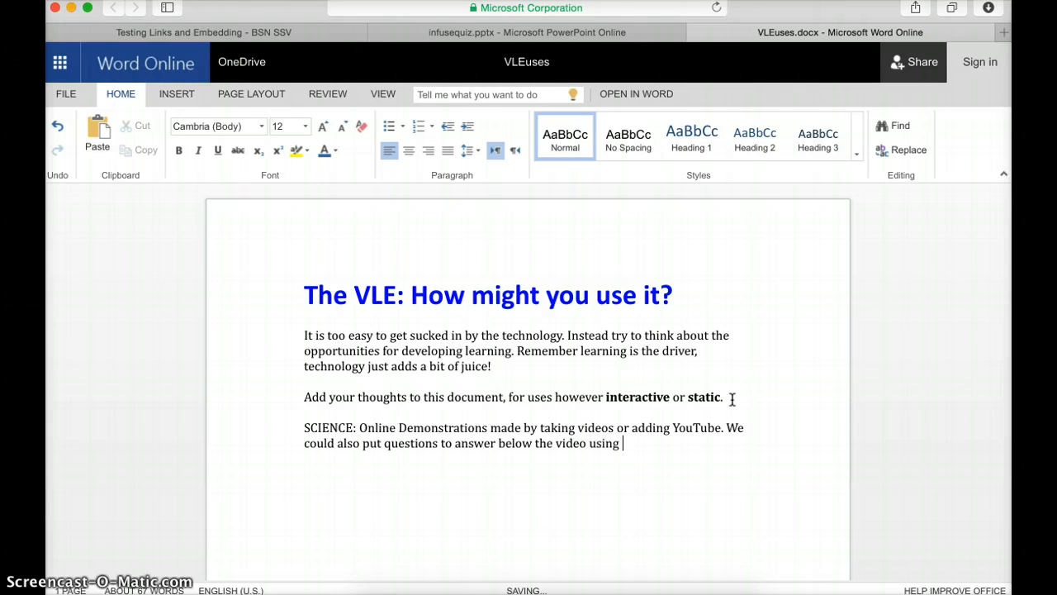
text(the Quiz fea)
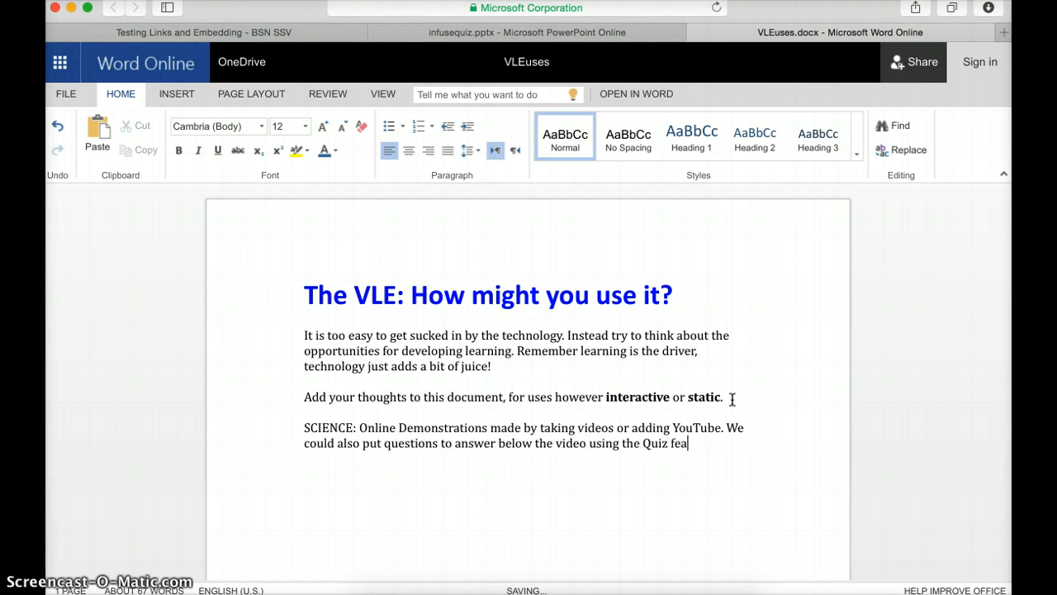
text(ture)
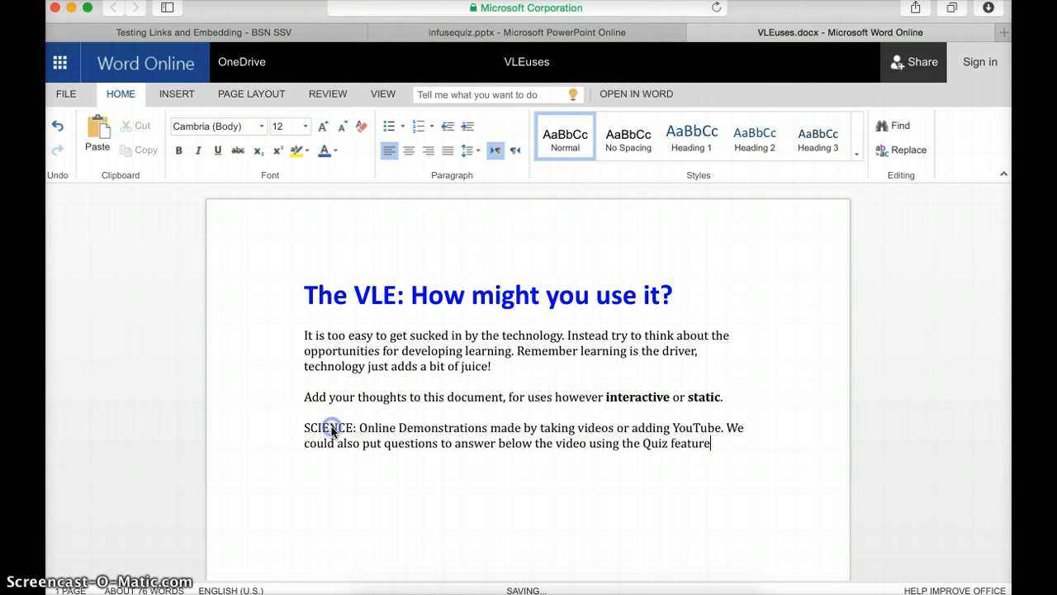
Colour the word SCIENCE red and set the entry's font to Century Gothic
double_click(328, 427)
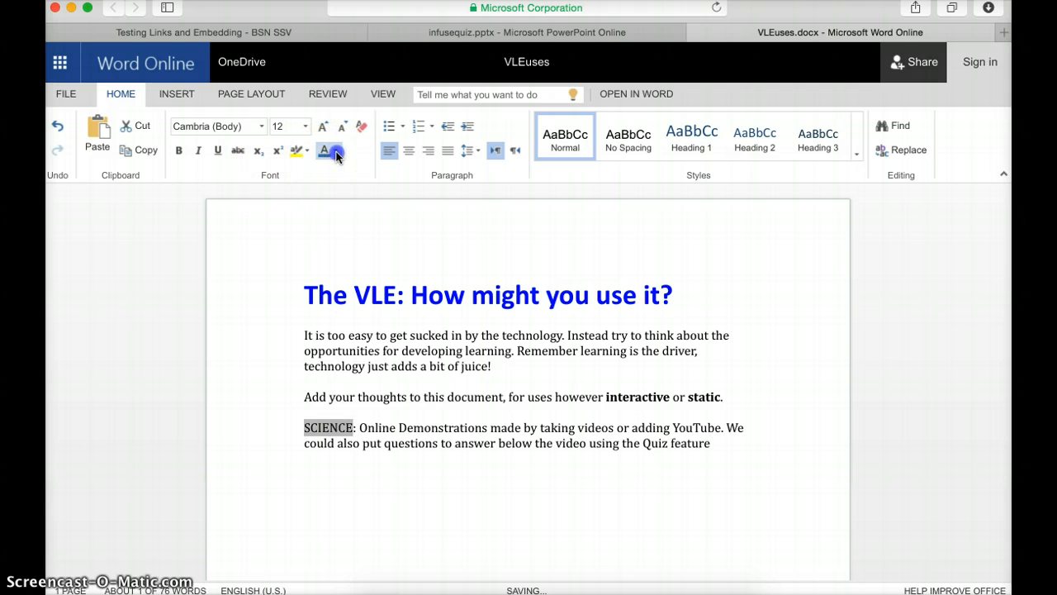
click(324, 150)
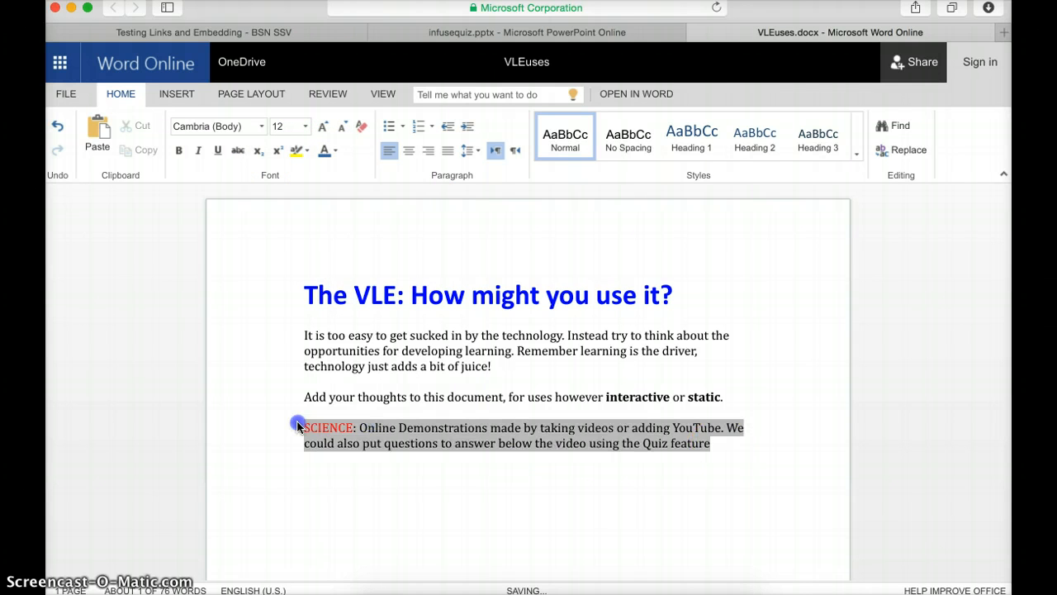
click(261, 126)
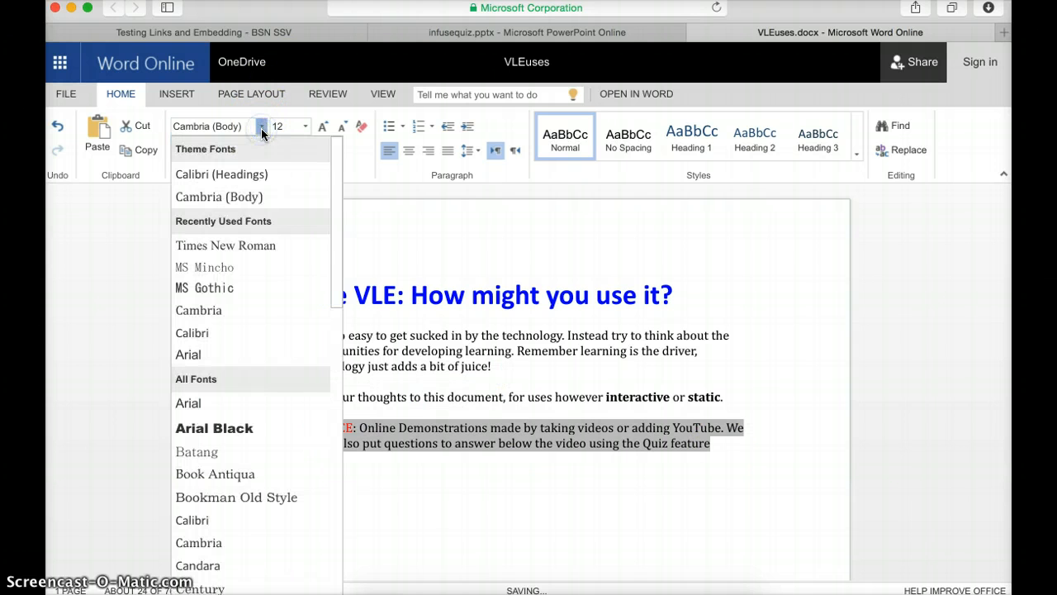
mouse_move(214, 427)
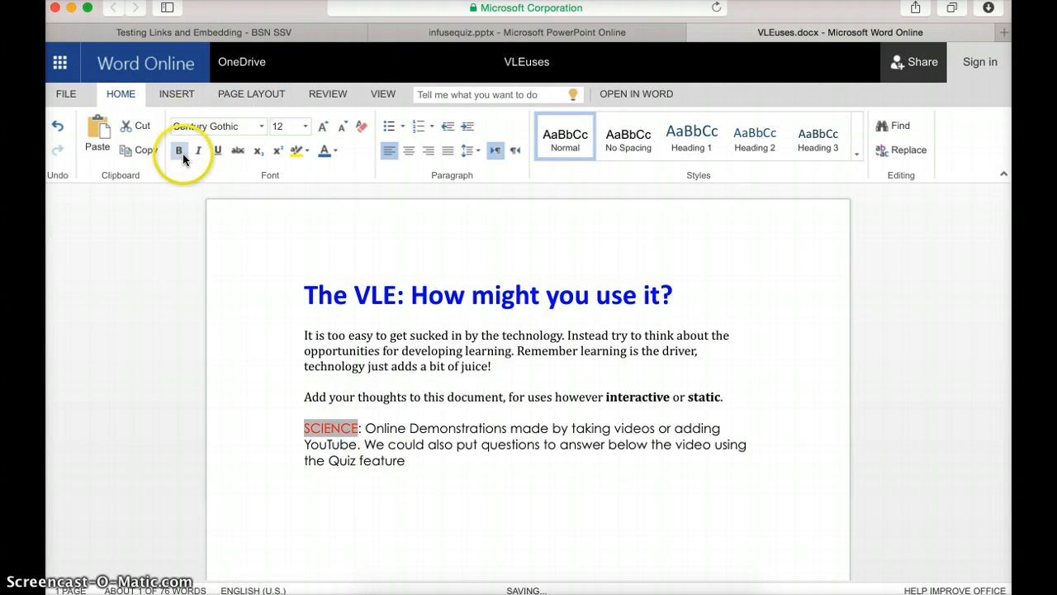
right_click(446, 462)
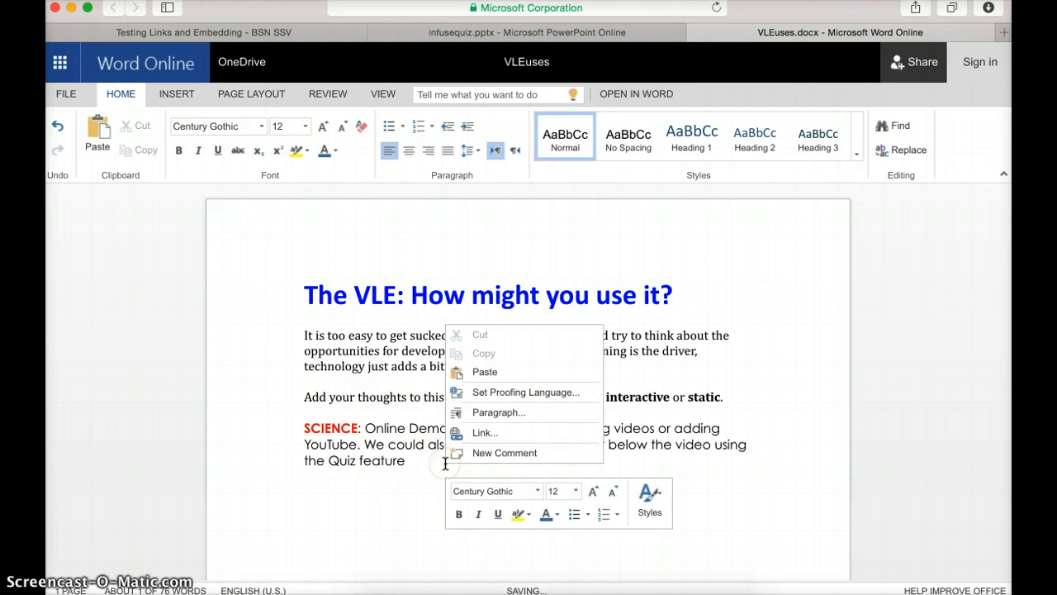
click(397, 494)
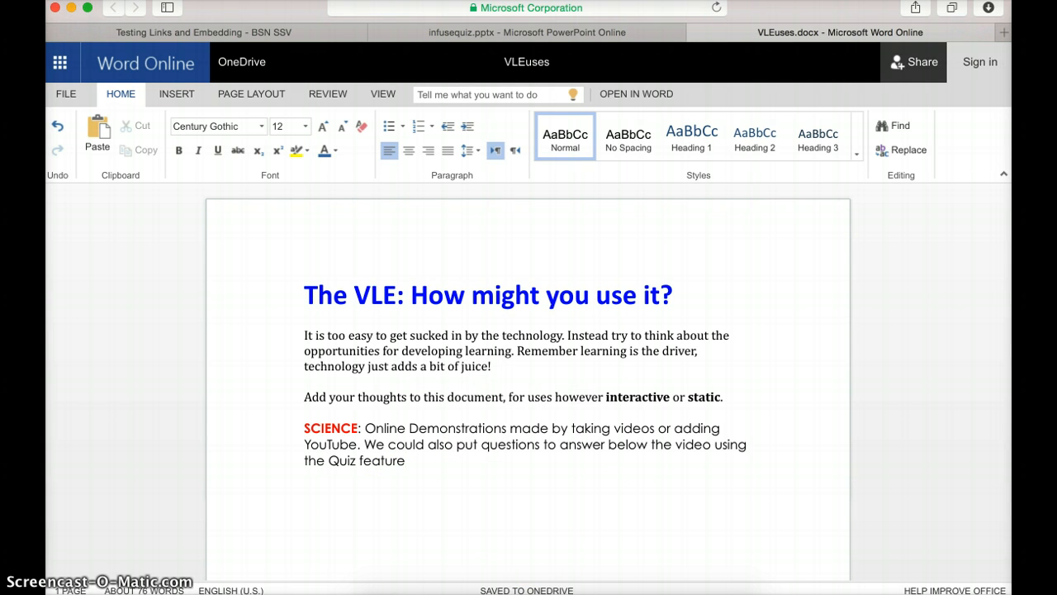
mouse_move(599, 509)
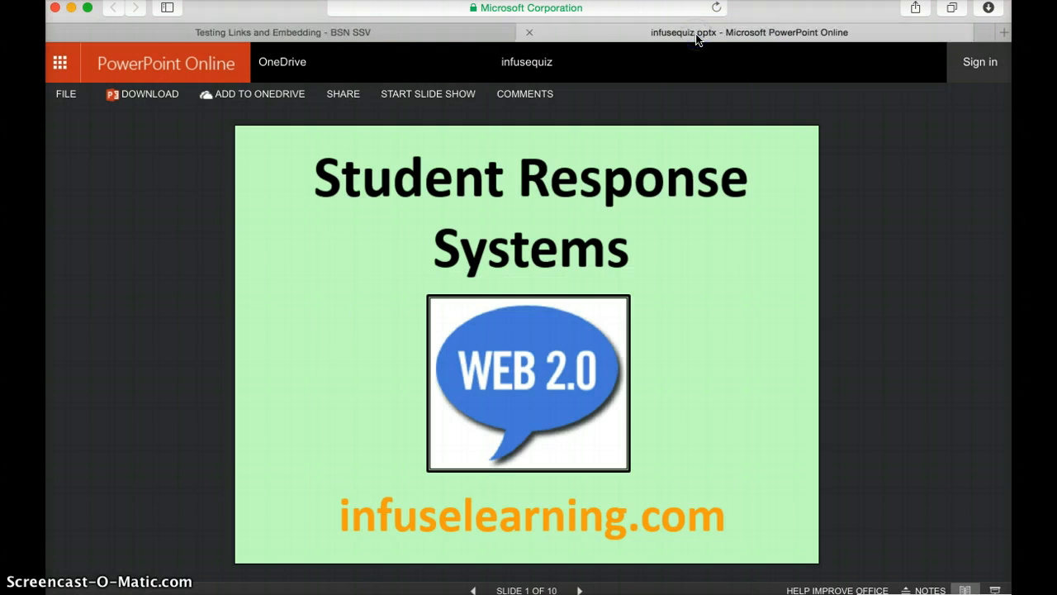
Return to the Testing Links and Embedding page and follow its link to the ideas document
click(284, 32)
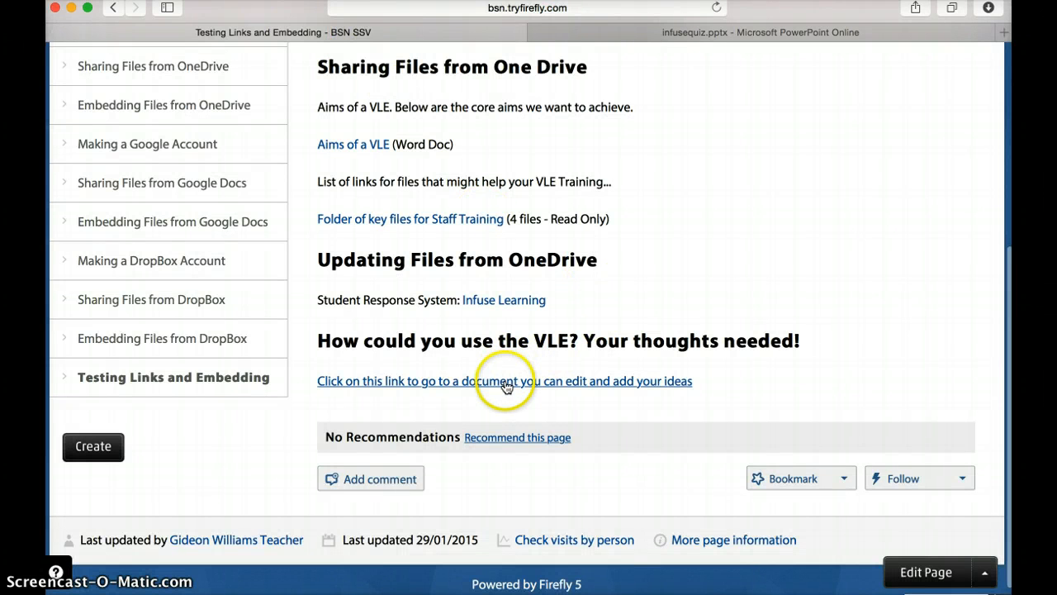
click(504, 381)
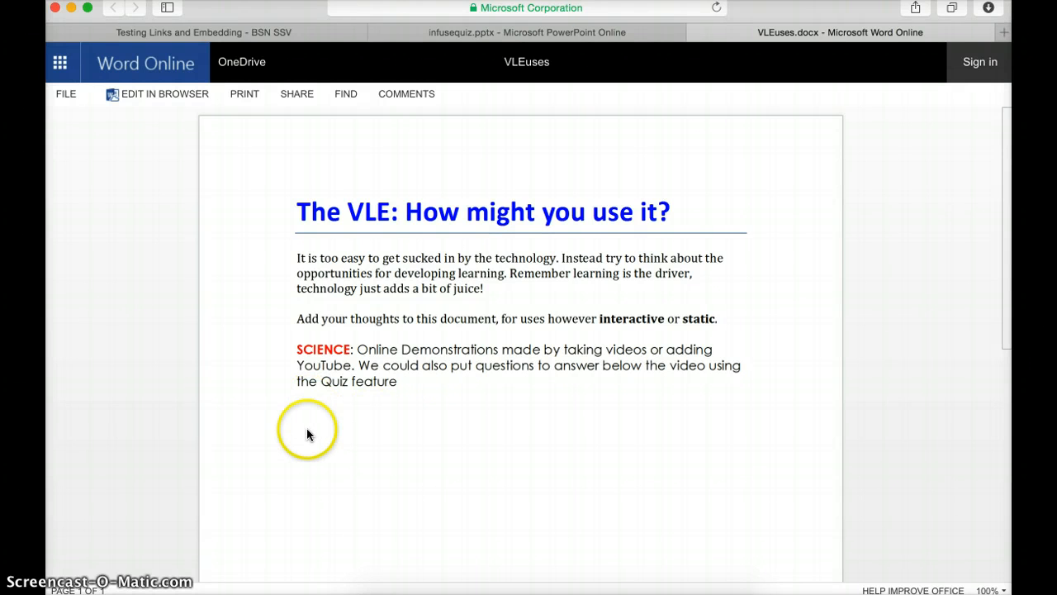
mouse_move(377, 449)
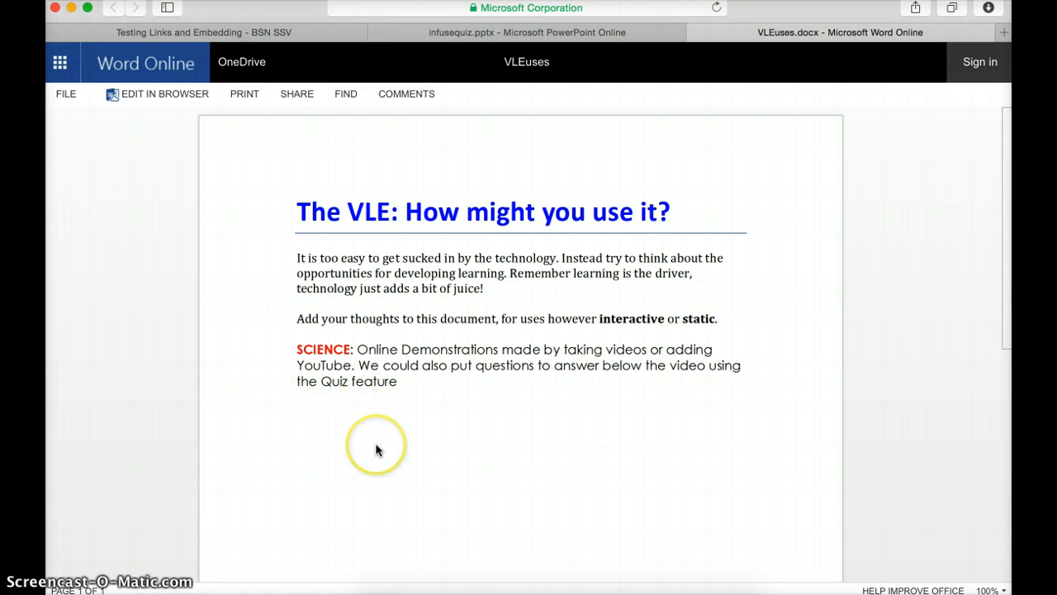